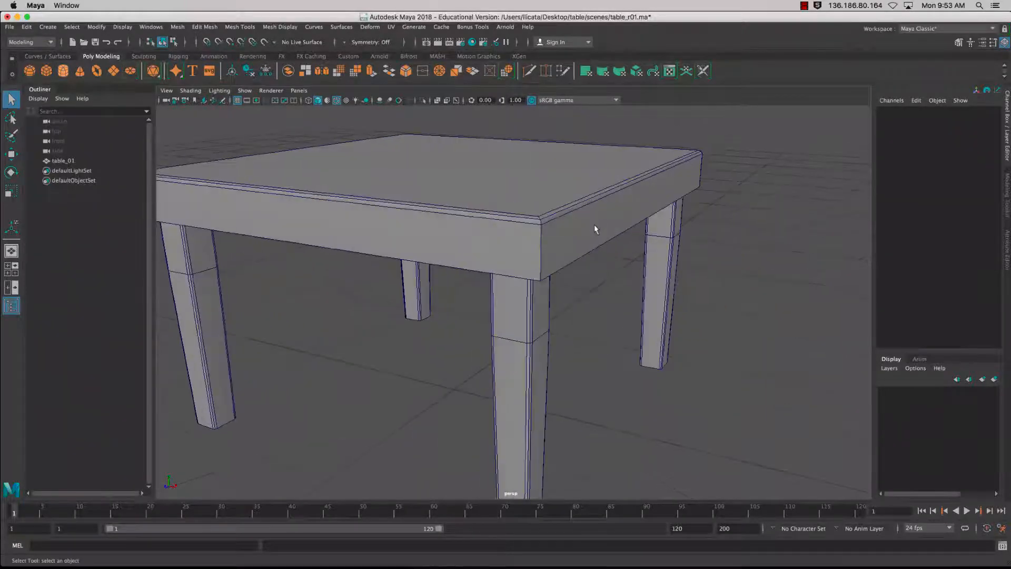
Step: Create a new Maya project named table with its location set to the Desktop
{"action": "left_click", "coordinate": [9, 27]}
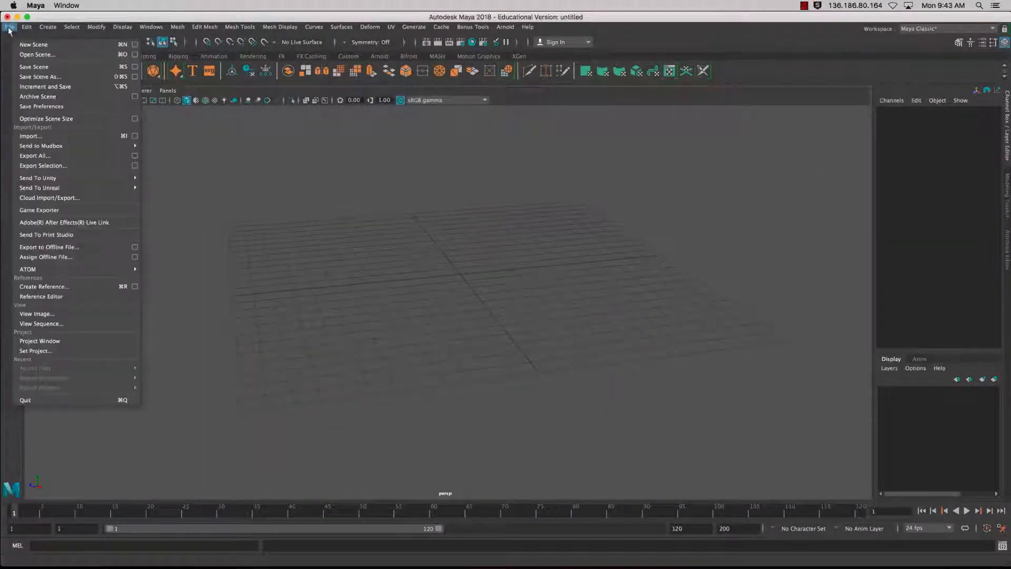
{"action": "mouse_move", "coordinate": [39, 341]}
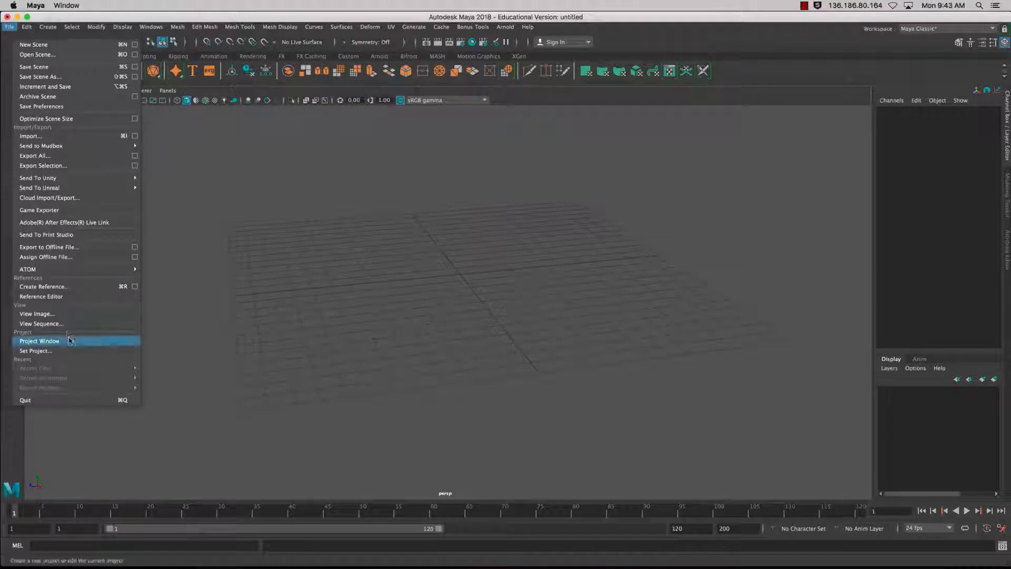
{"action": "left_click", "coordinate": [39, 340]}
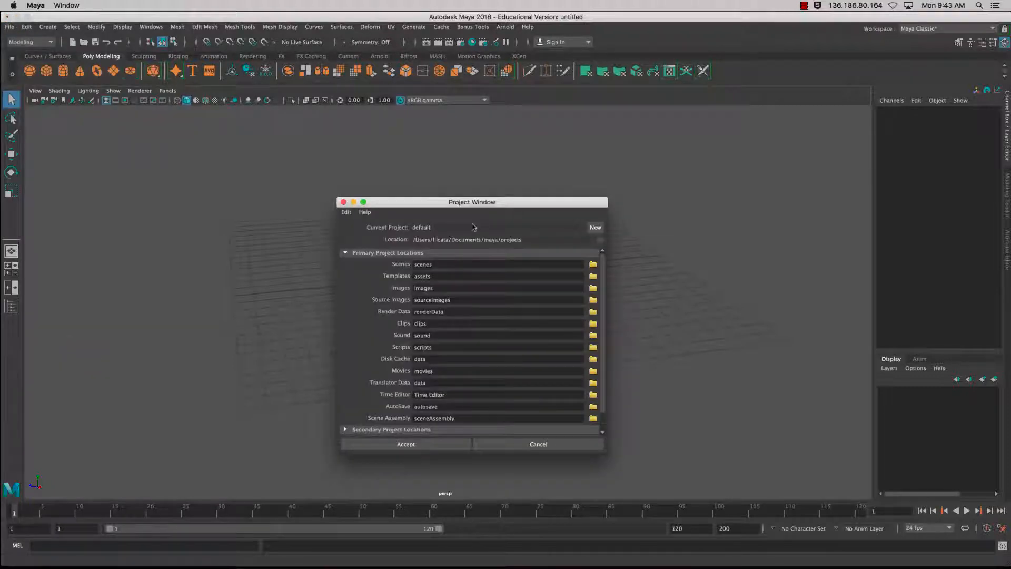
{"action": "left_click", "coordinate": [594, 227]}
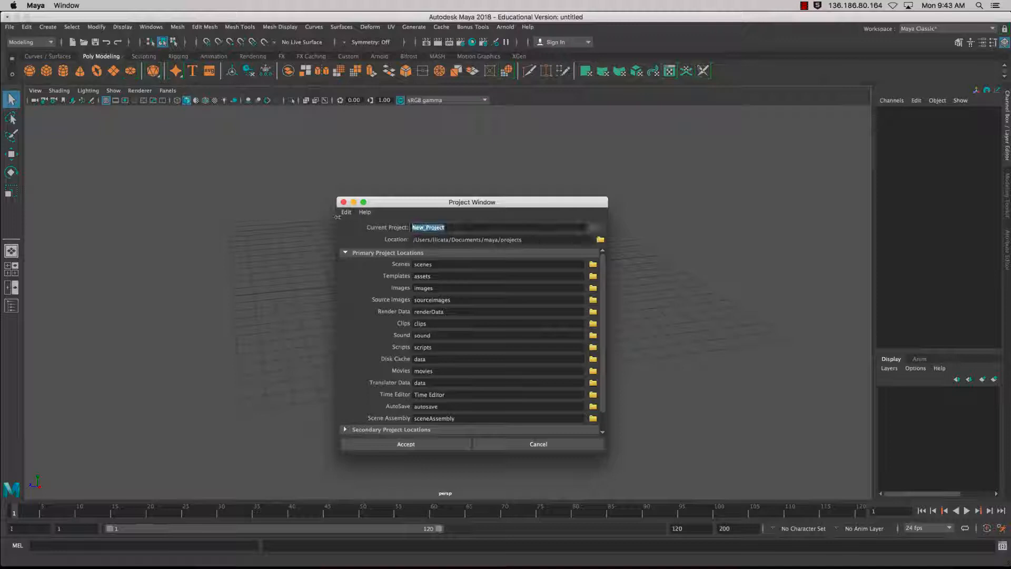
{"action": "type", "text": "lab"}
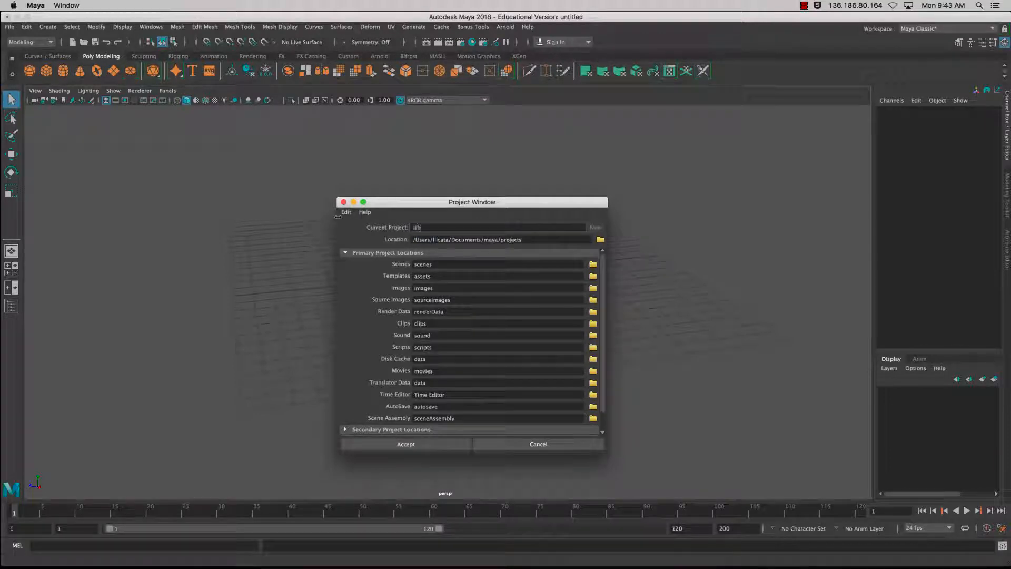
{"action": "type", "text": "table"}
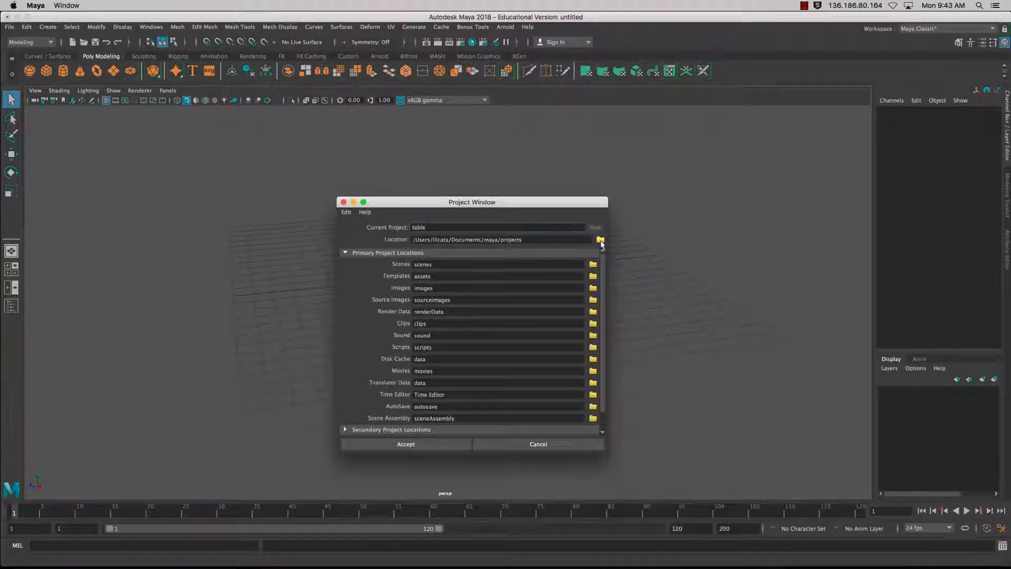
{"action": "left_click", "coordinate": [599, 239]}
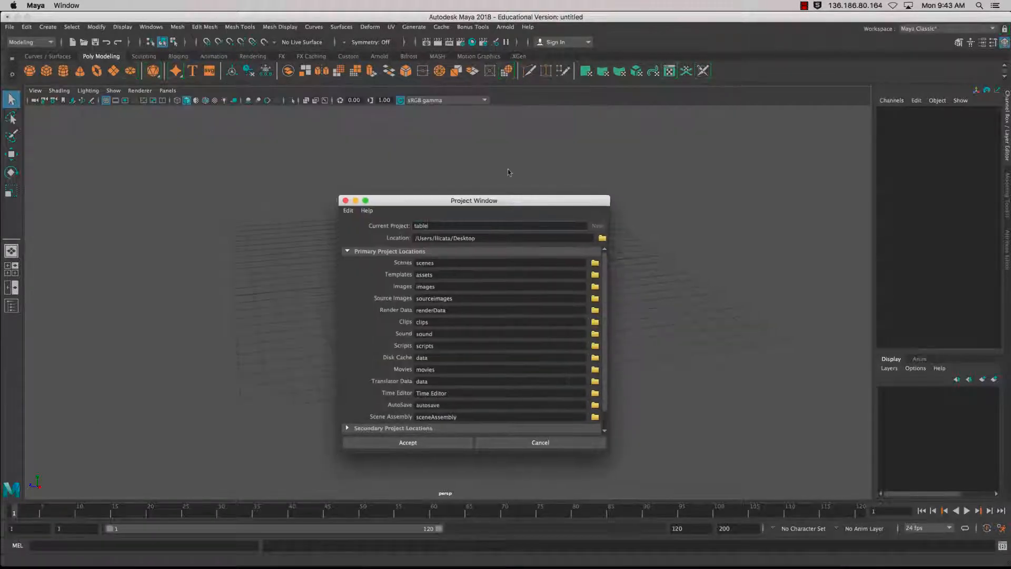
{"action": "left_click", "coordinate": [408, 442]}
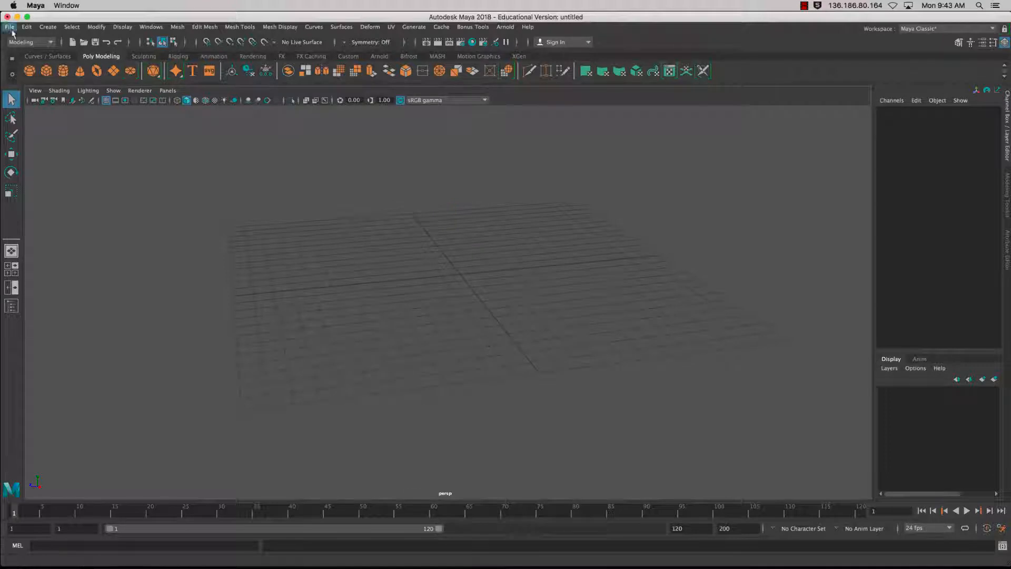
Step: Save the empty scene as table_r01 in Maya ASCII format in the project's scenes folder
{"action": "left_click", "coordinate": [10, 27]}
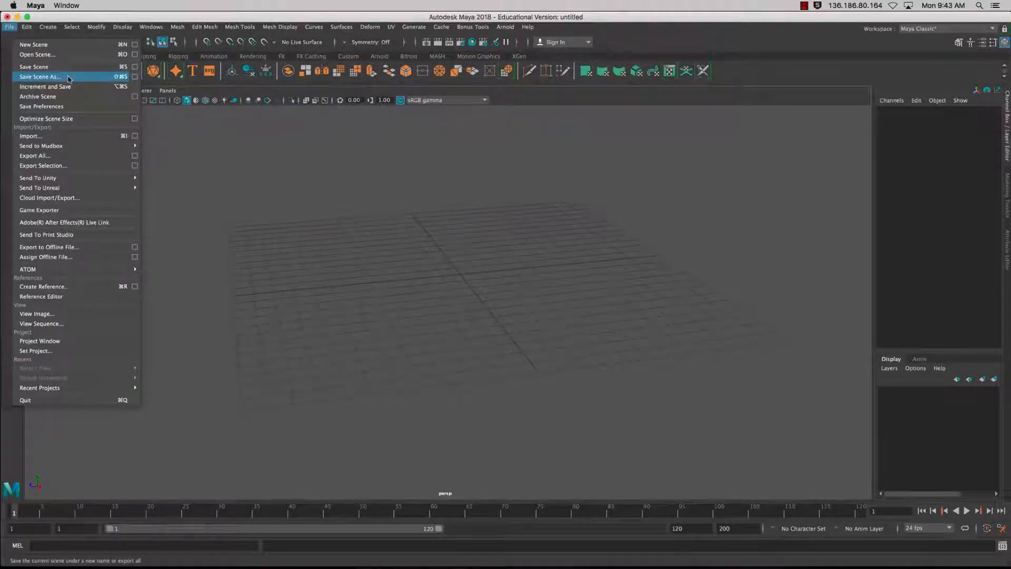
{"action": "left_click", "coordinate": [40, 76]}
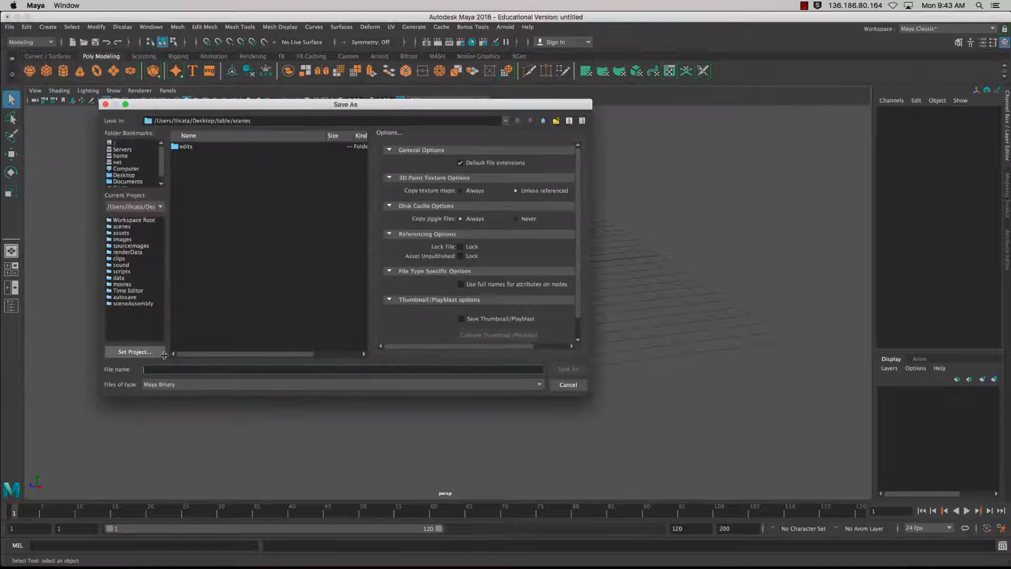
{"action": "type", "text": "table_r01"}
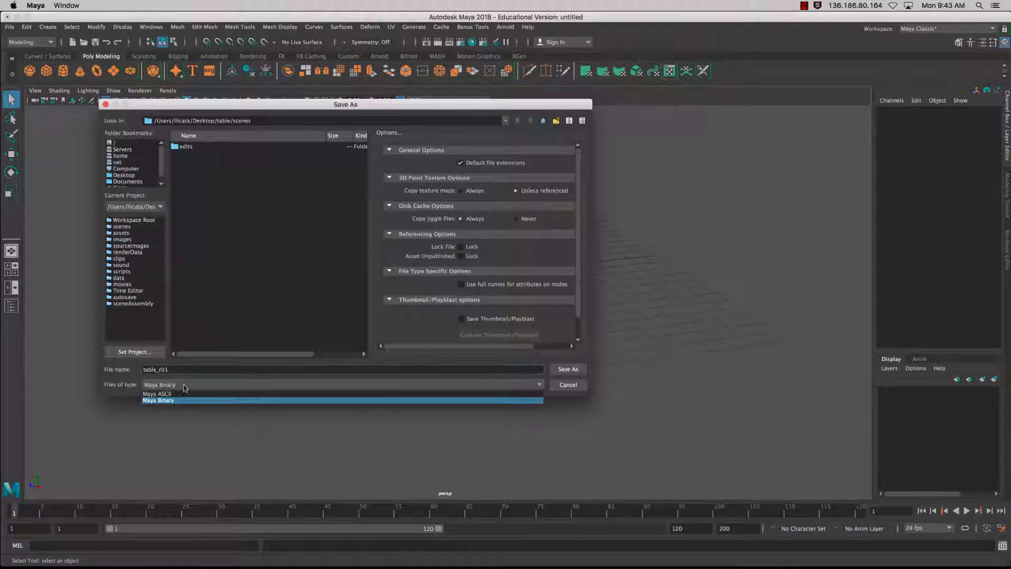
{"action": "left_click", "coordinate": [567, 369]}
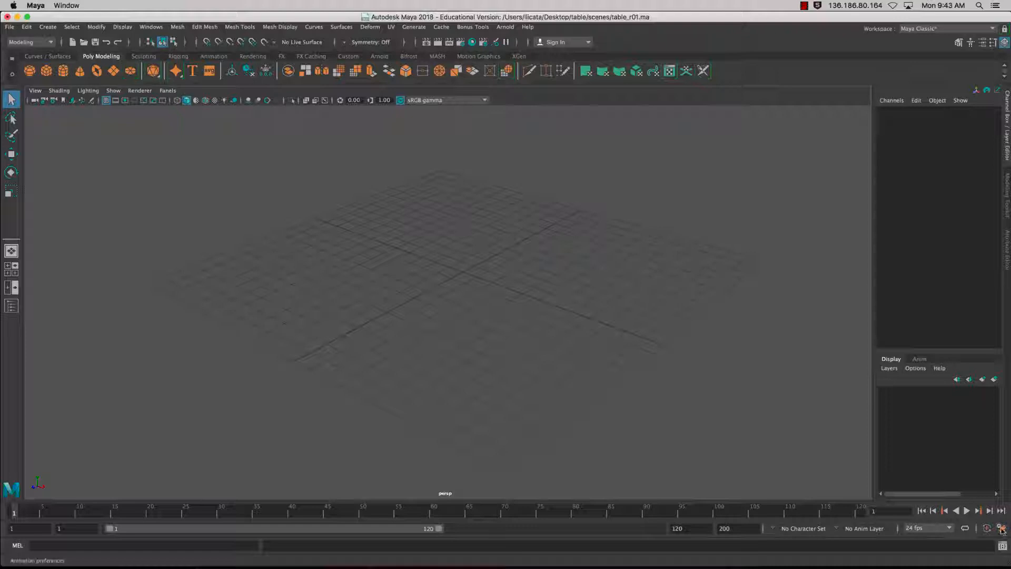
{"action": "mouse_move", "coordinate": [1000, 528]}
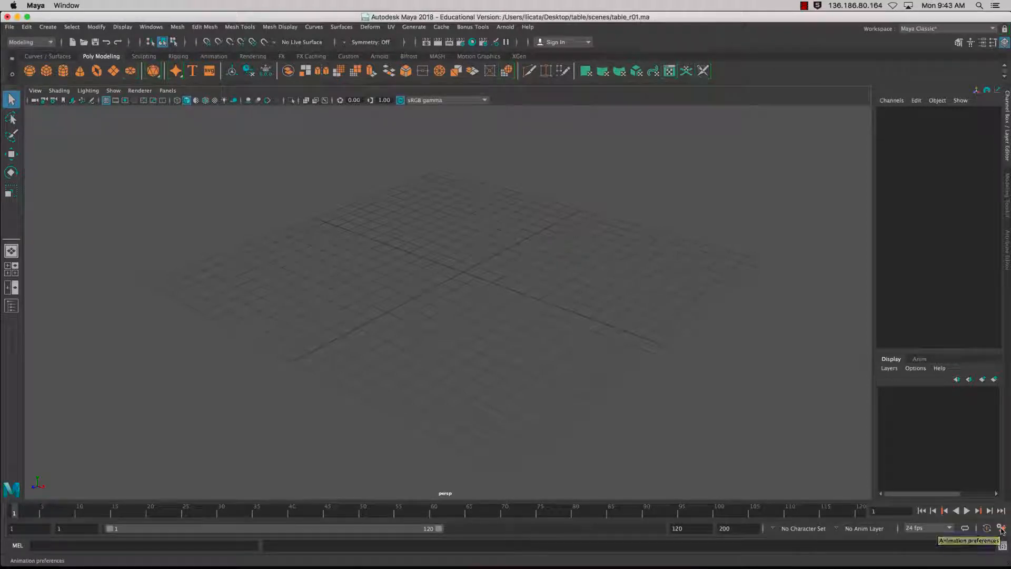
Step: In Preferences > Settings, change the working Linear unit to meter and save
{"action": "left_click", "coordinate": [986, 528]}
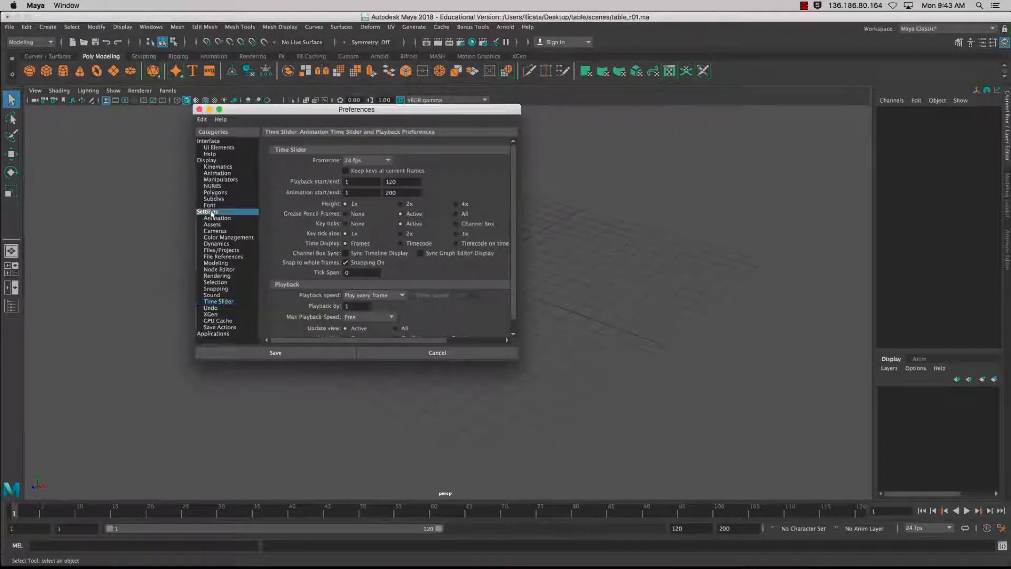
{"action": "left_click", "coordinate": [208, 211]}
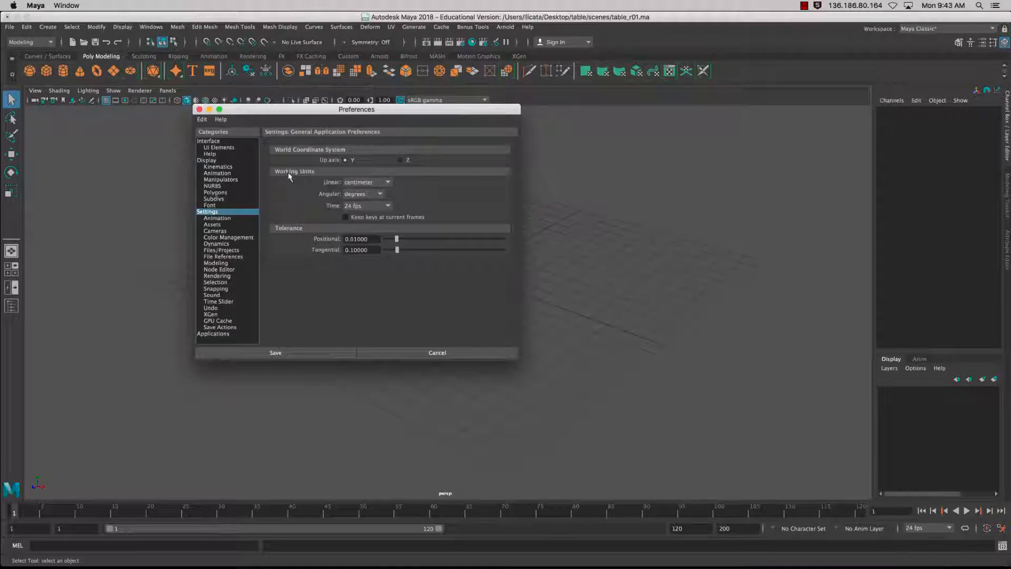
{"action": "left_click", "coordinate": [366, 182]}
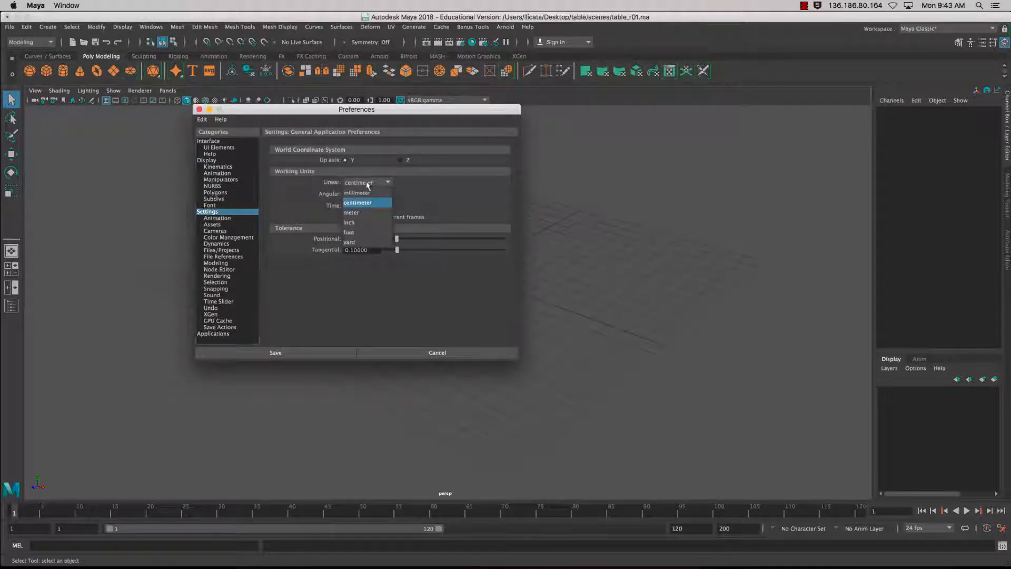
{"action": "left_click", "coordinate": [351, 213]}
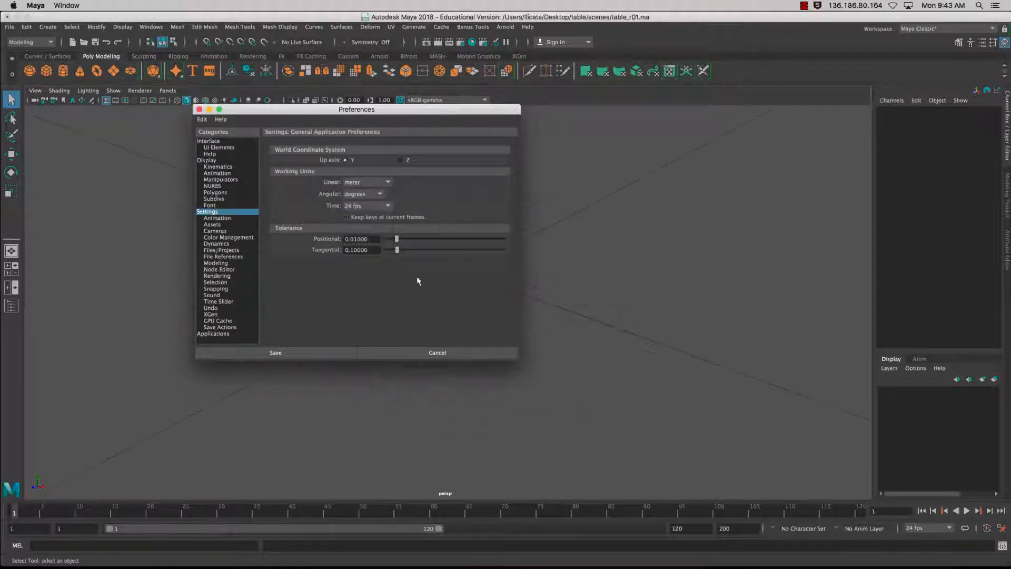
{"action": "left_click", "coordinate": [275, 352]}
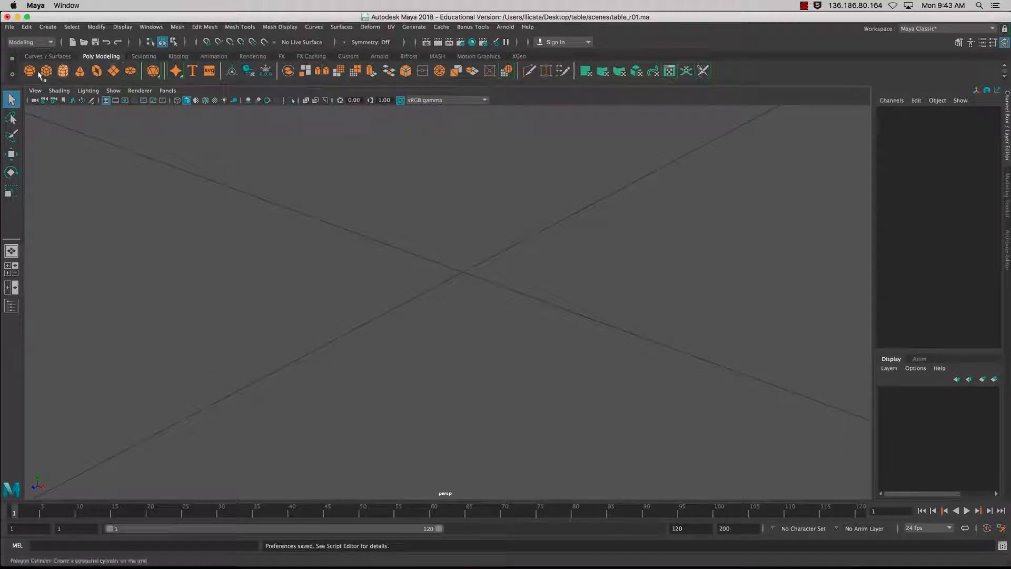
{"action": "mouse_move", "coordinate": [45, 71]}
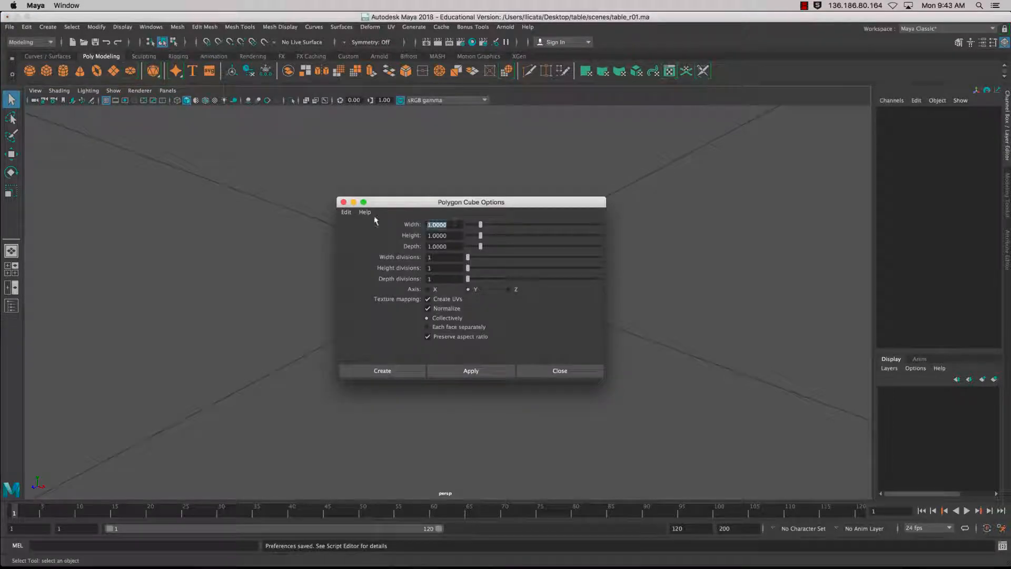
Step: Create a polygon cube 2 wide, 0.2 high, 2 deep at the origin as the tabletop slab
{"action": "type", "text": "2"}
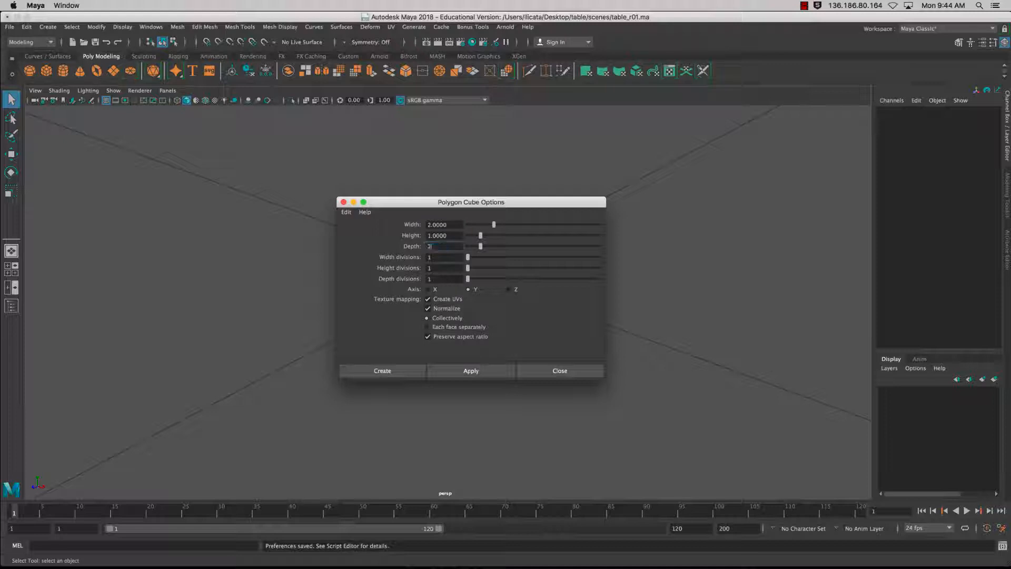
{"action": "left_click", "coordinate": [436, 235]}
{"action": "type", "text": "2"}
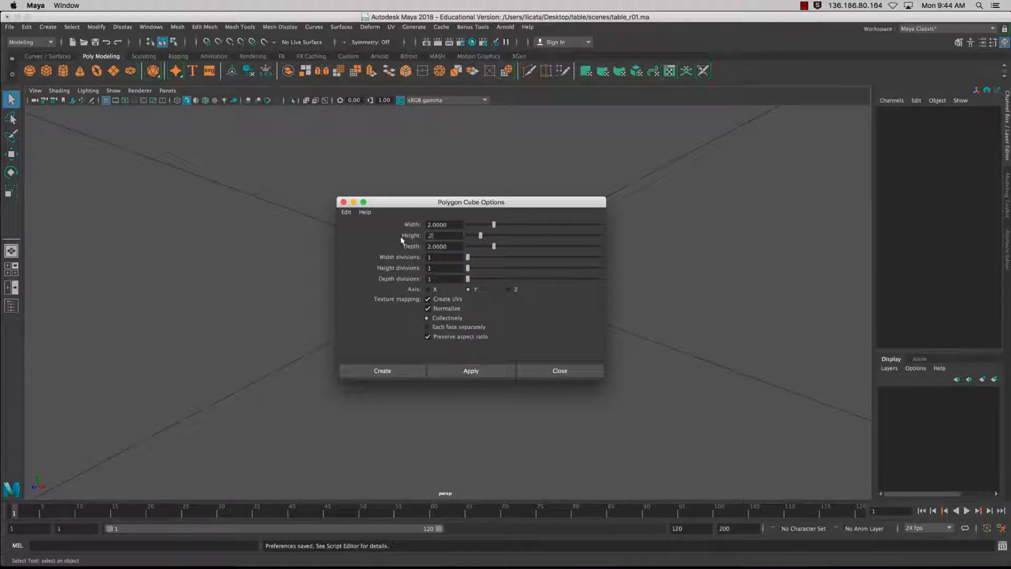
{"action": "left_click_drag", "start_coordinate": [470, 202], "coordinate": [330, 133]}
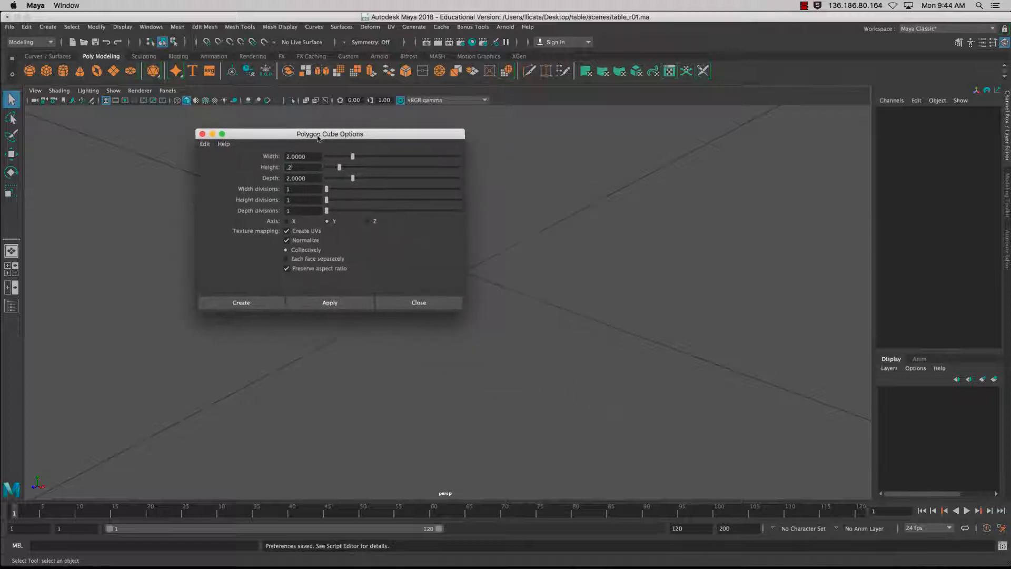
{"action": "left_click", "coordinate": [240, 303]}
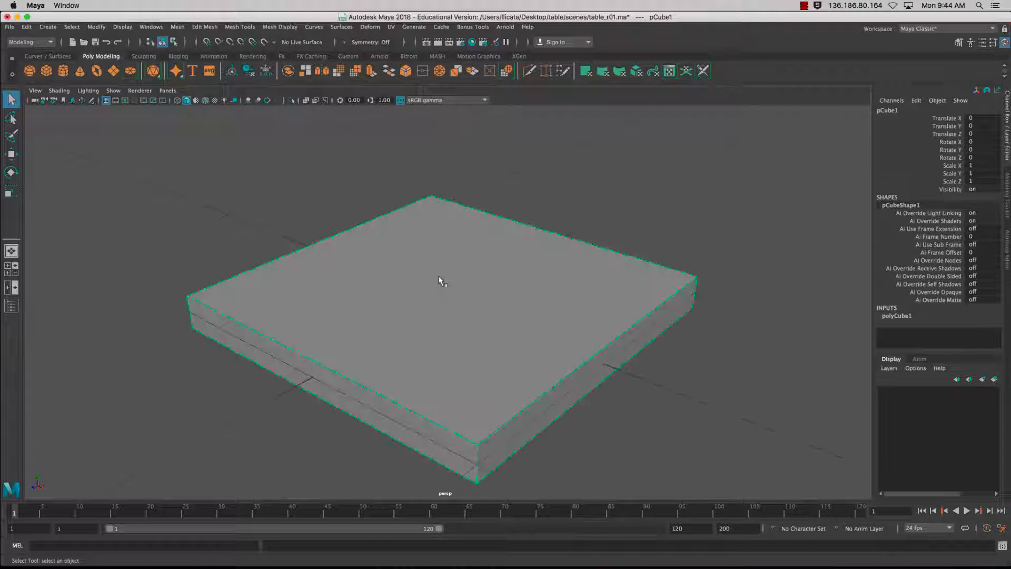
{"action": "left_click_drag", "start_coordinate": [441, 280], "coordinate": [435, 276]}
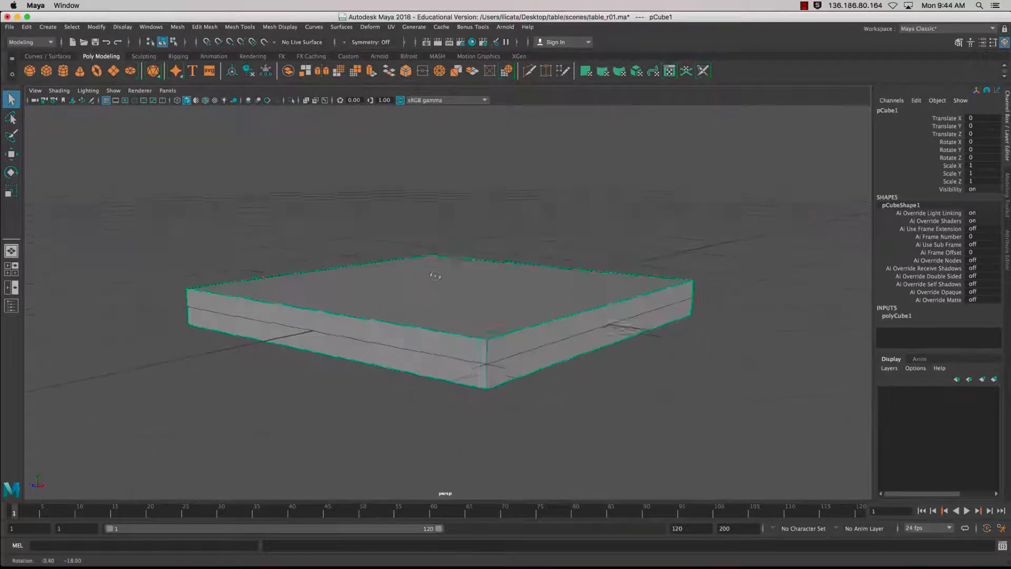
{"action": "left_click_drag", "start_coordinate": [435, 276], "coordinate": [444, 258]}
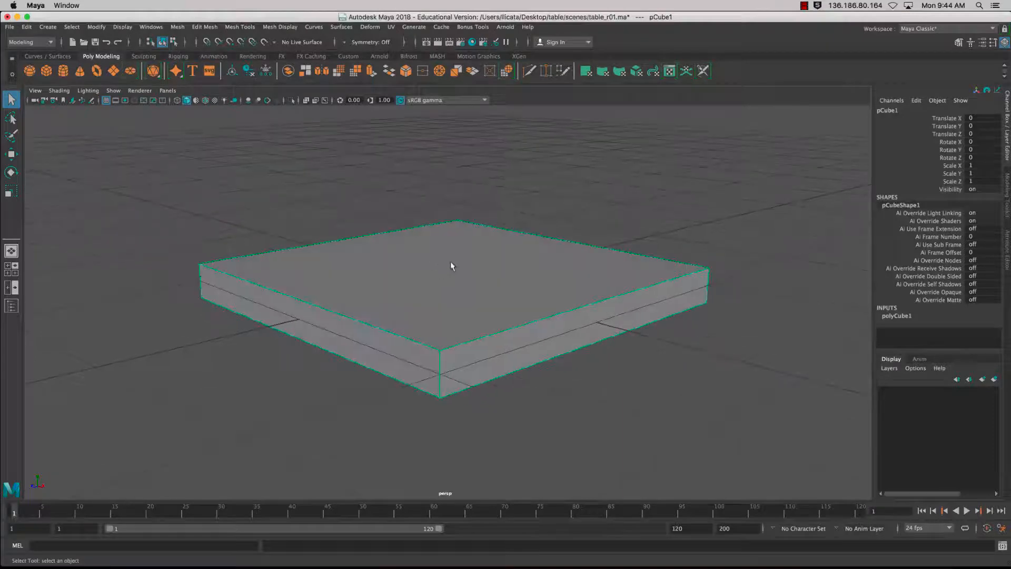
{"action": "left_click_drag", "start_coordinate": [452, 266], "coordinate": [449, 237]}
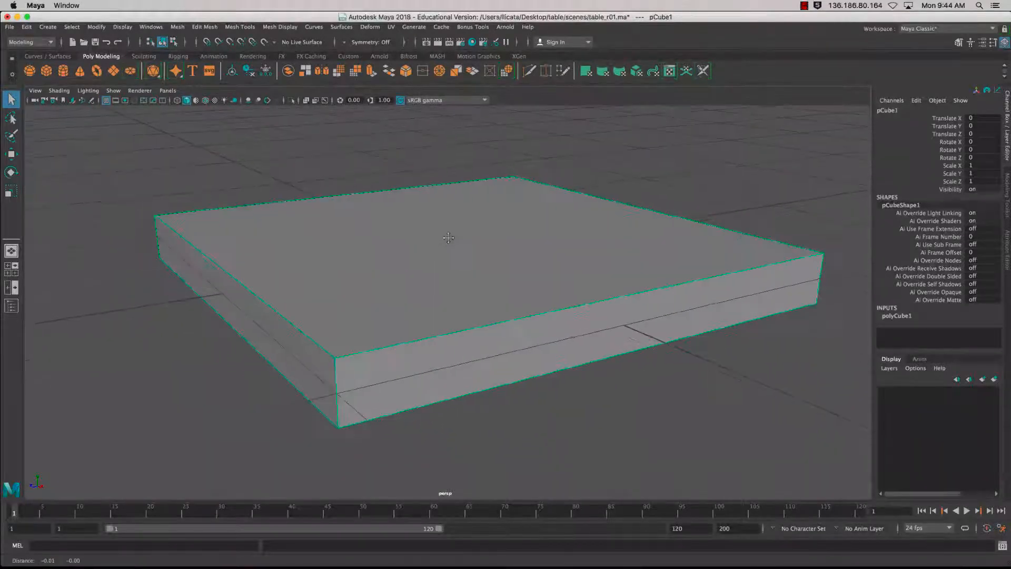
Step: Bevel the slab's top outer edges with two segments at fraction 0.1, then deselect
{"action": "right_click", "coordinate": [448, 237]}
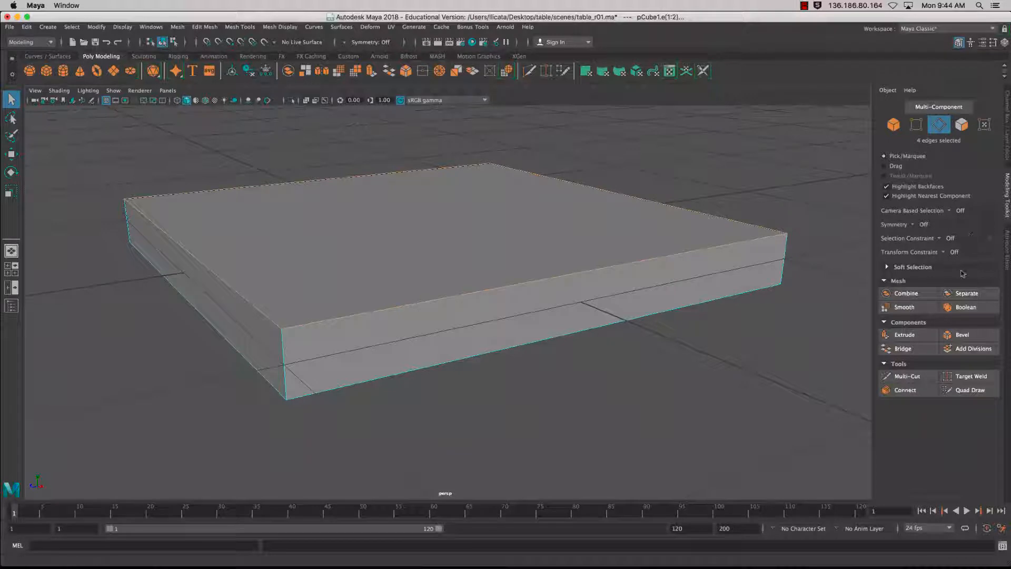
{"action": "mouse_move", "coordinate": [963, 335]}
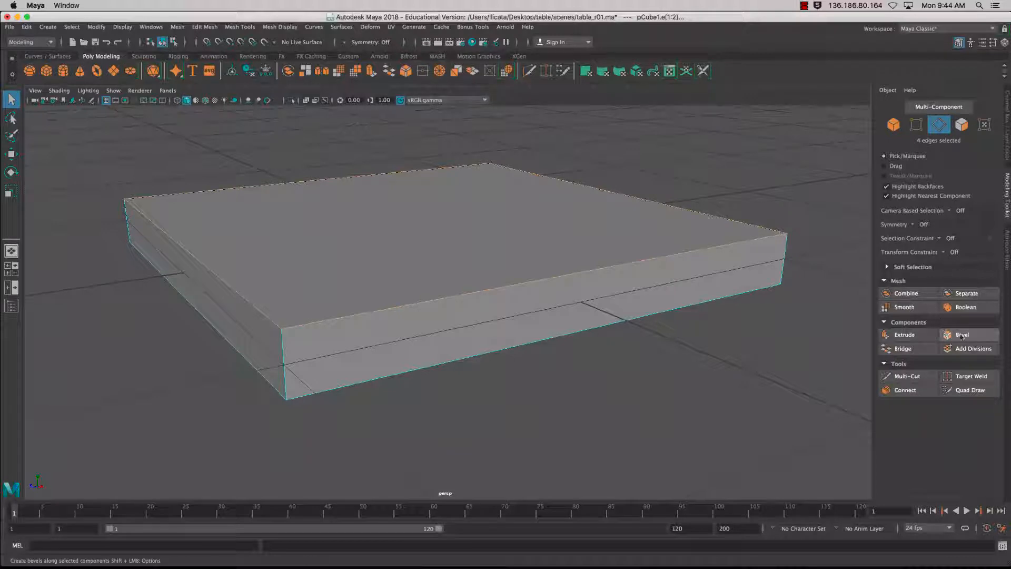
{"action": "left_click", "coordinate": [961, 335]}
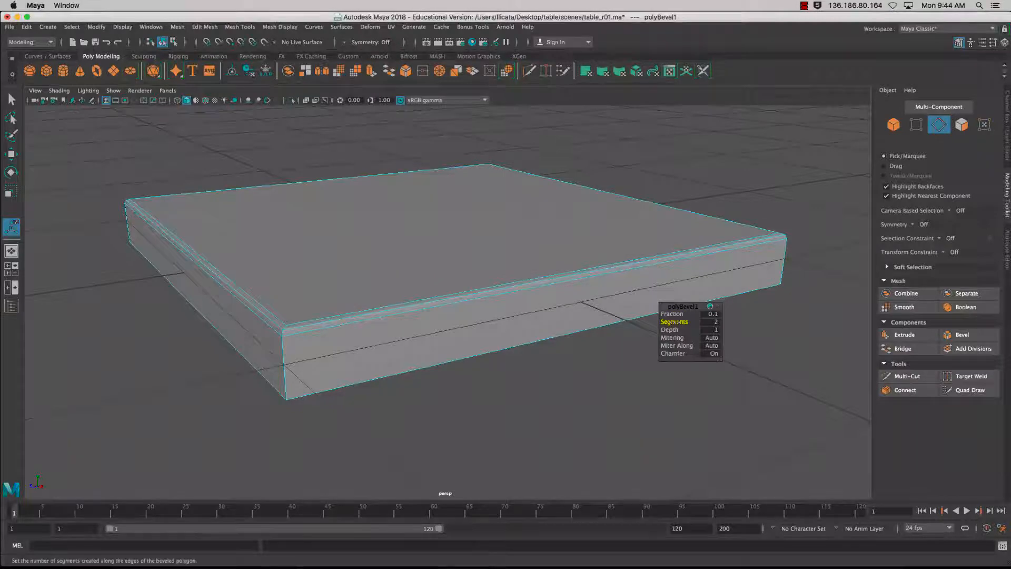
{"action": "left_click_drag", "start_coordinate": [452, 258], "coordinate": [513, 282]}
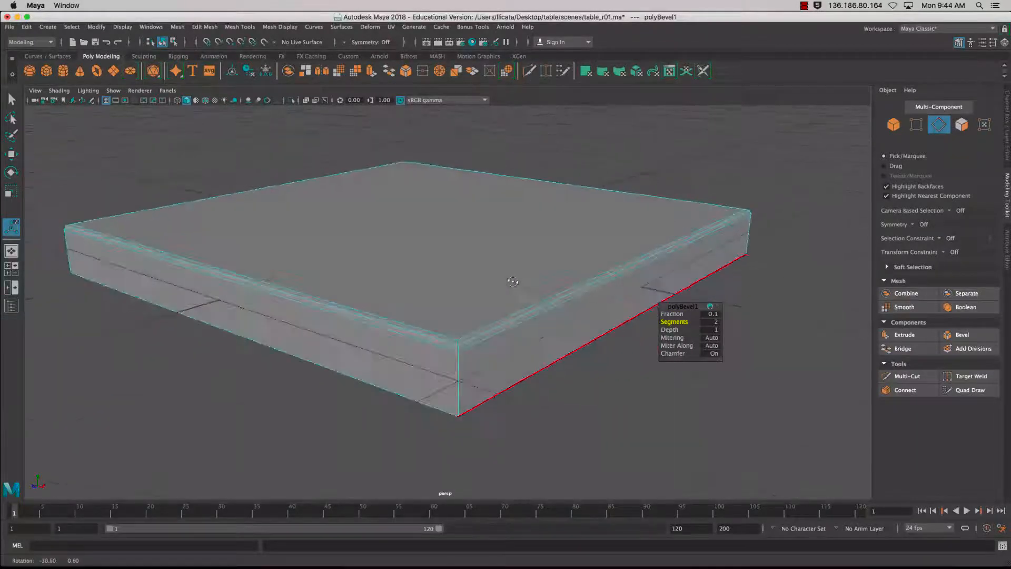
{"action": "left_click_drag", "start_coordinate": [513, 280], "coordinate": [515, 279]}
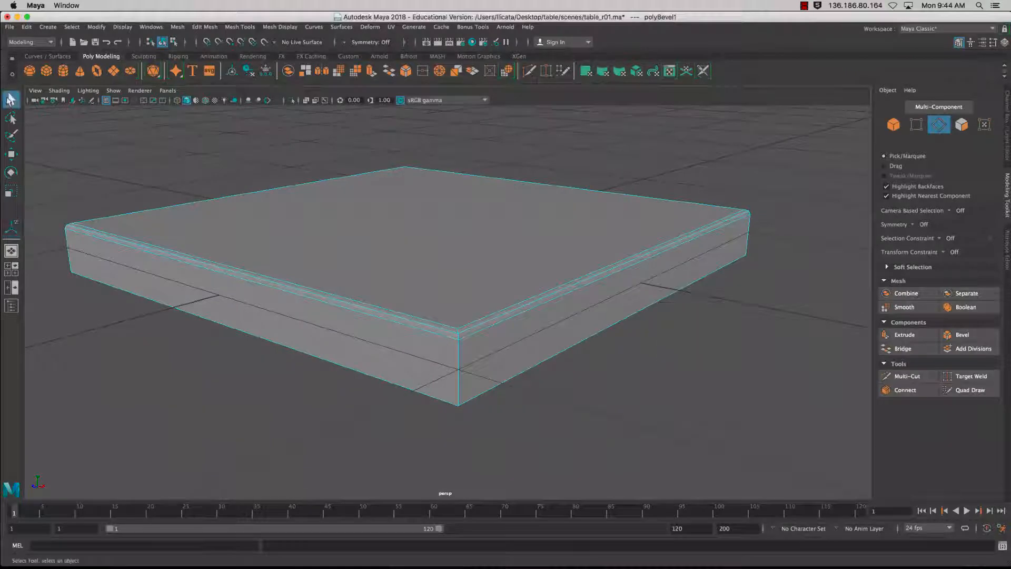
{"action": "left_click", "coordinate": [574, 190]}
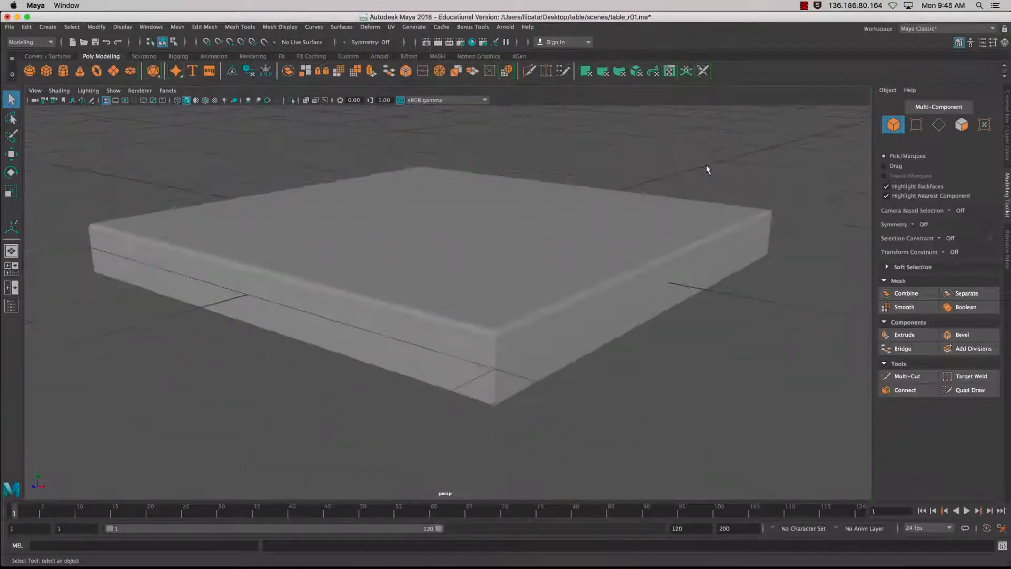
Step: Extrude the slab's top face and pull its offset inward to leave a narrow rim border
{"action": "left_click_drag", "start_coordinate": [705, 170], "coordinate": [516, 219]}
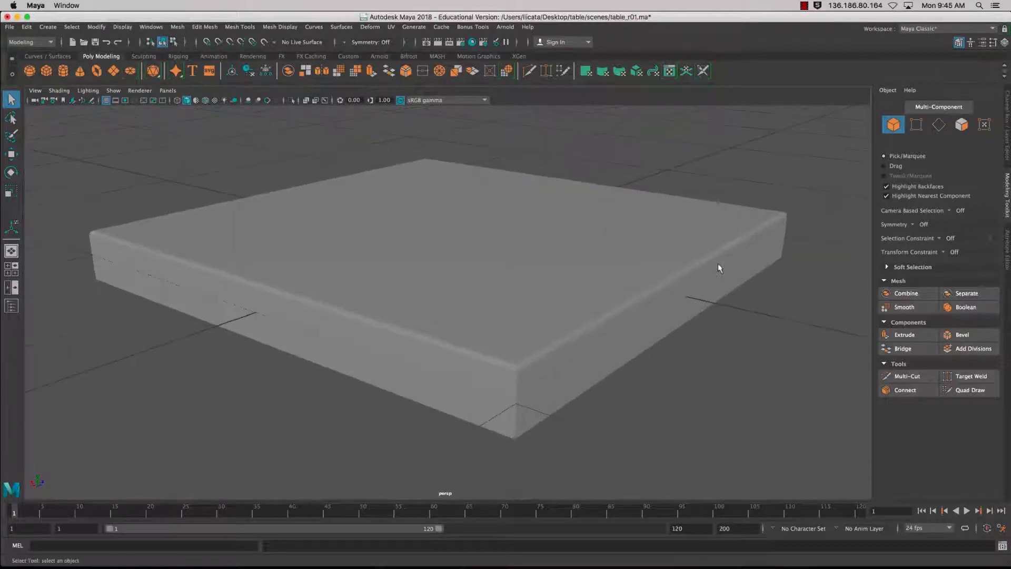
{"action": "left_click_drag", "start_coordinate": [719, 269], "coordinate": [574, 177]}
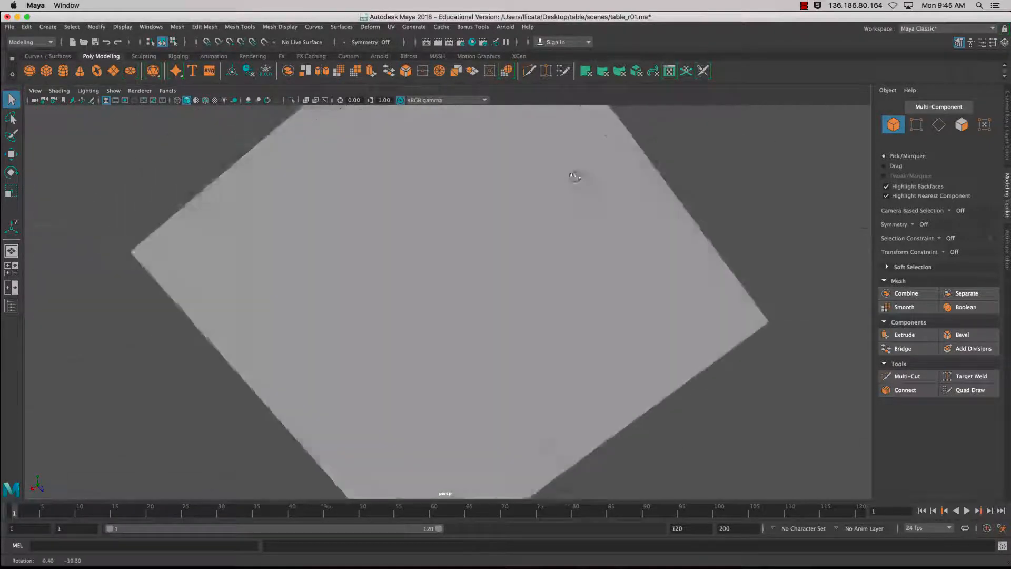
{"action": "left_click_drag", "start_coordinate": [574, 176], "coordinate": [517, 264]}
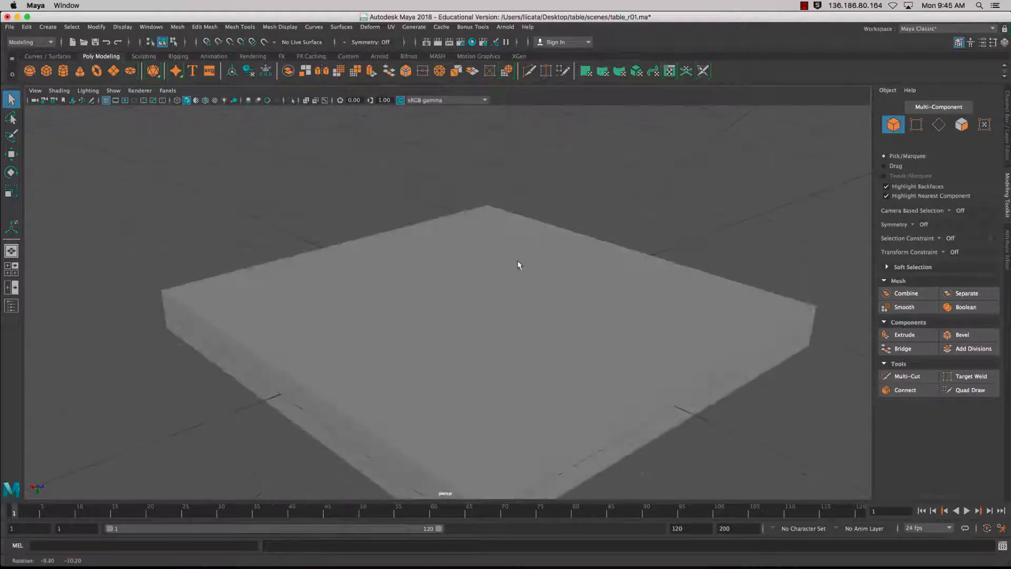
{"action": "right_click", "coordinate": [518, 265]}
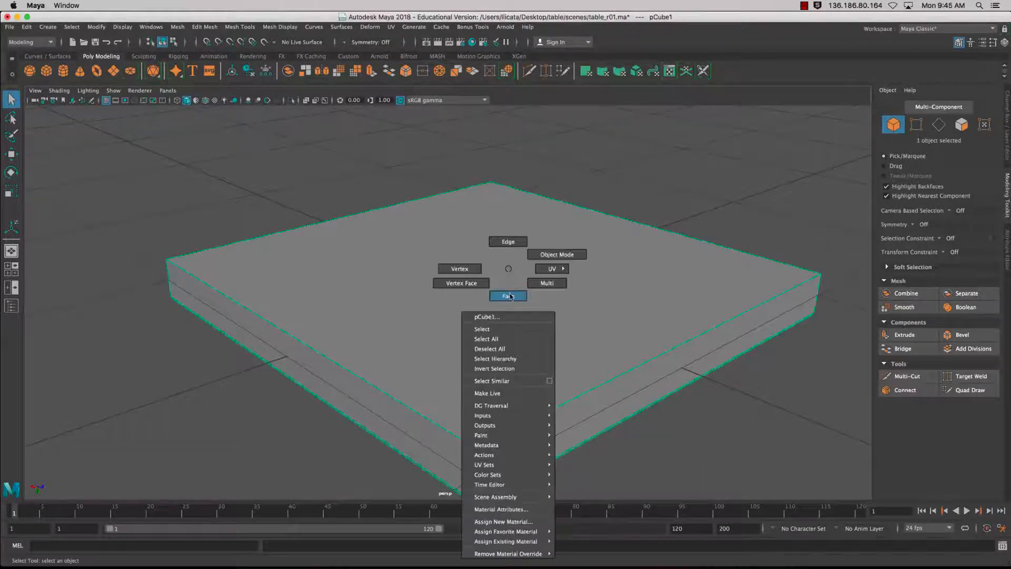
{"action": "left_click", "coordinate": [507, 295]}
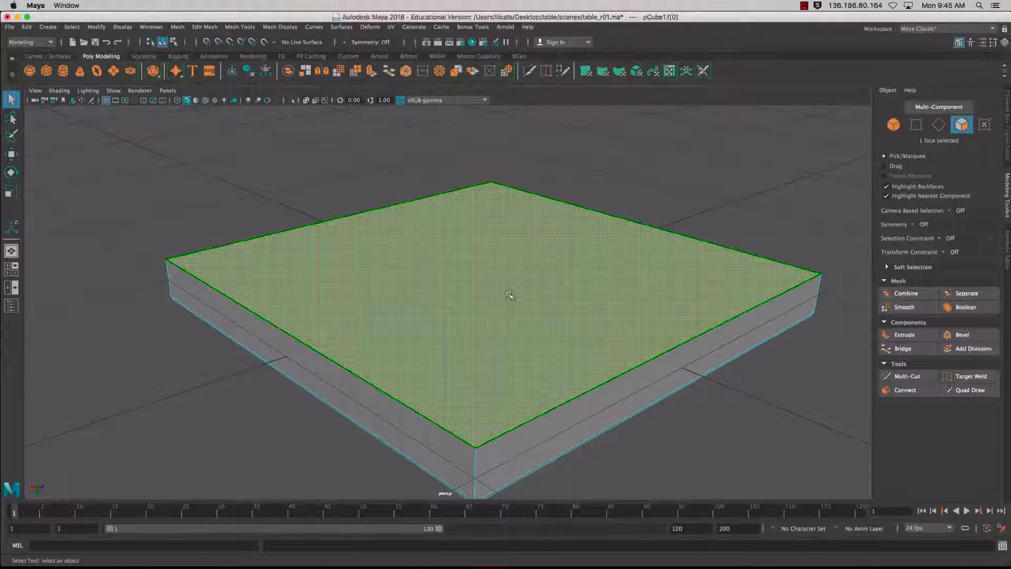
{"action": "left_click", "coordinate": [904, 334]}
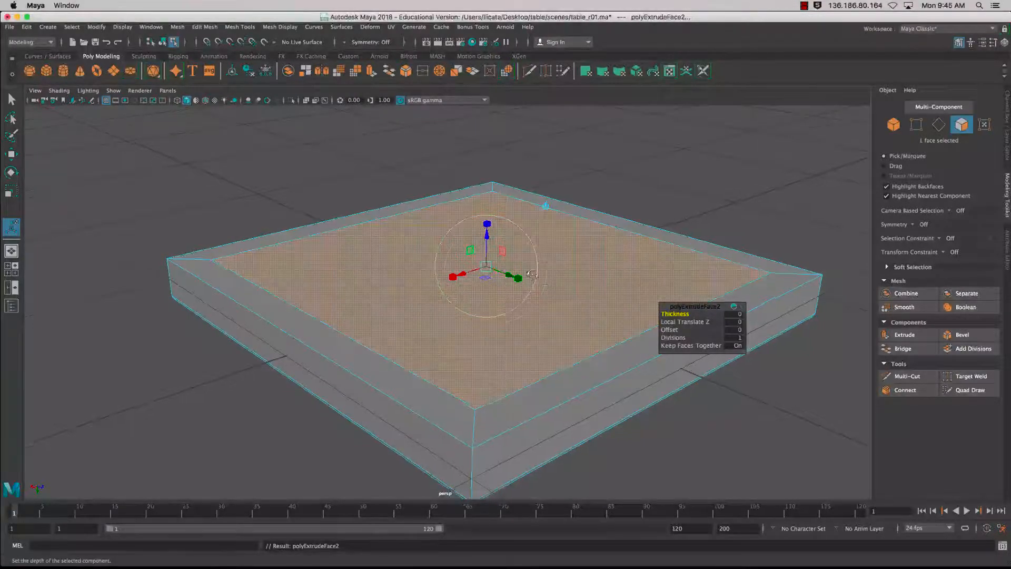
{"action": "left_click_drag", "start_coordinate": [486, 223], "coordinate": [499, 268]}
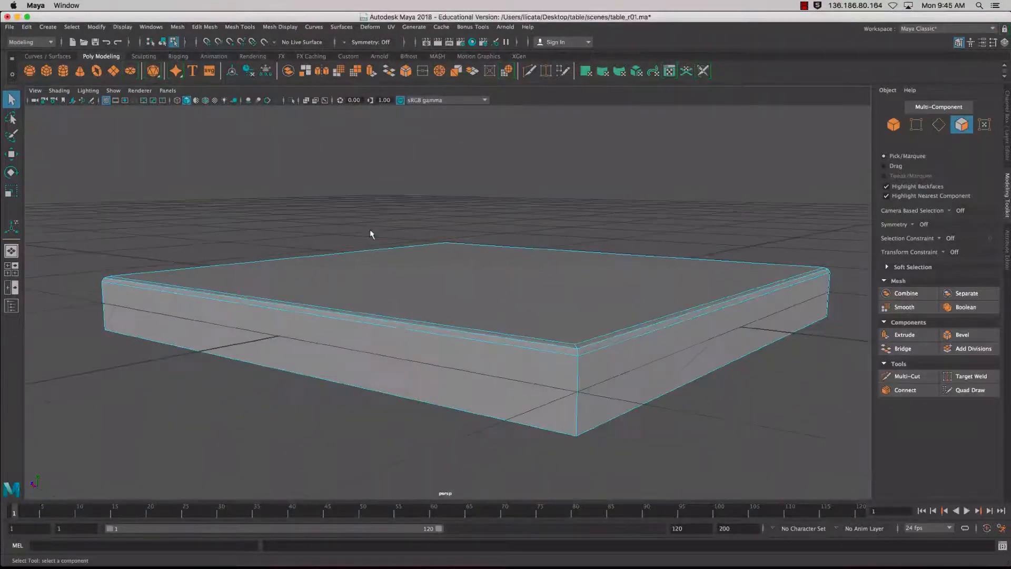
{"action": "left_click", "coordinate": [452, 283]}
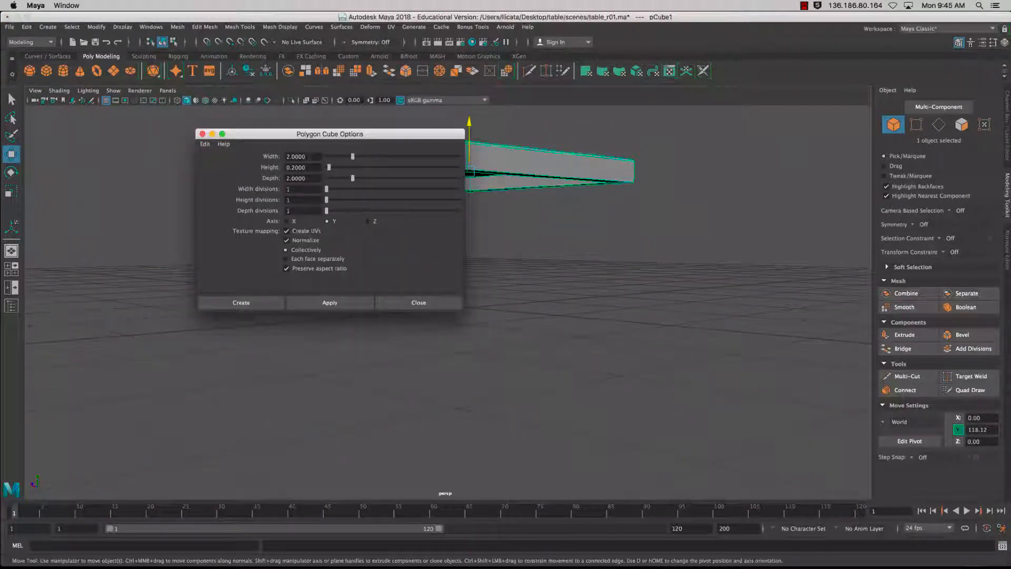
Step: Set the cube options to Width 0.1, Height 1.2, Depth 0.1 for a leg
{"action": "triple_click", "coordinate": [300, 156]}
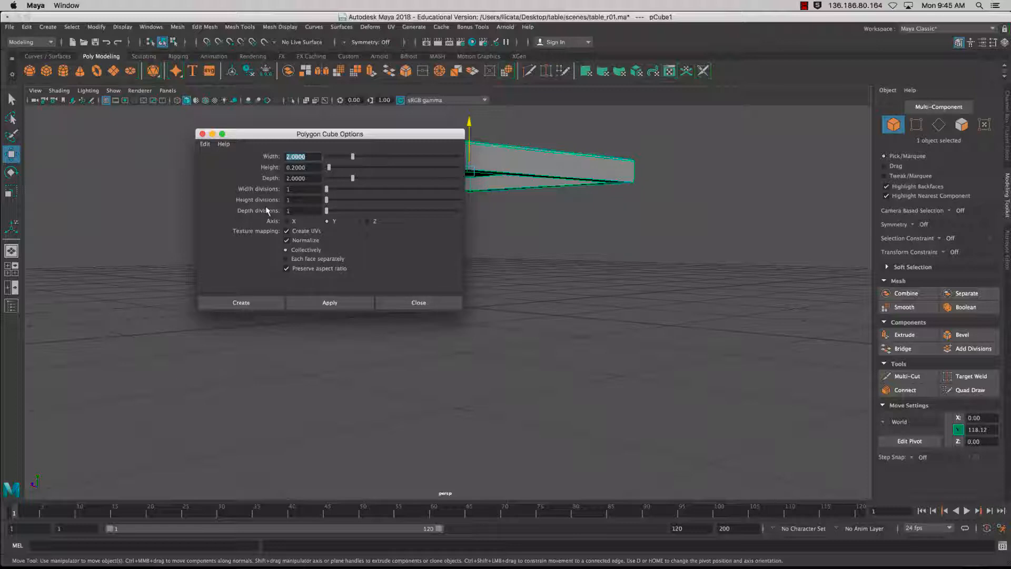
{"action": "type", "text": "1.2"}
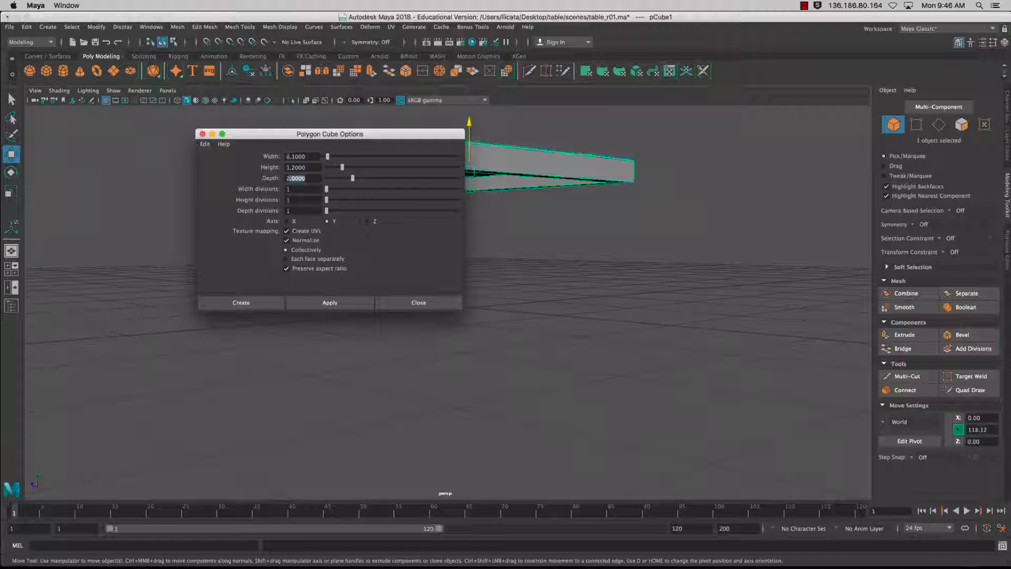
{"action": "type", "text": ".1"}
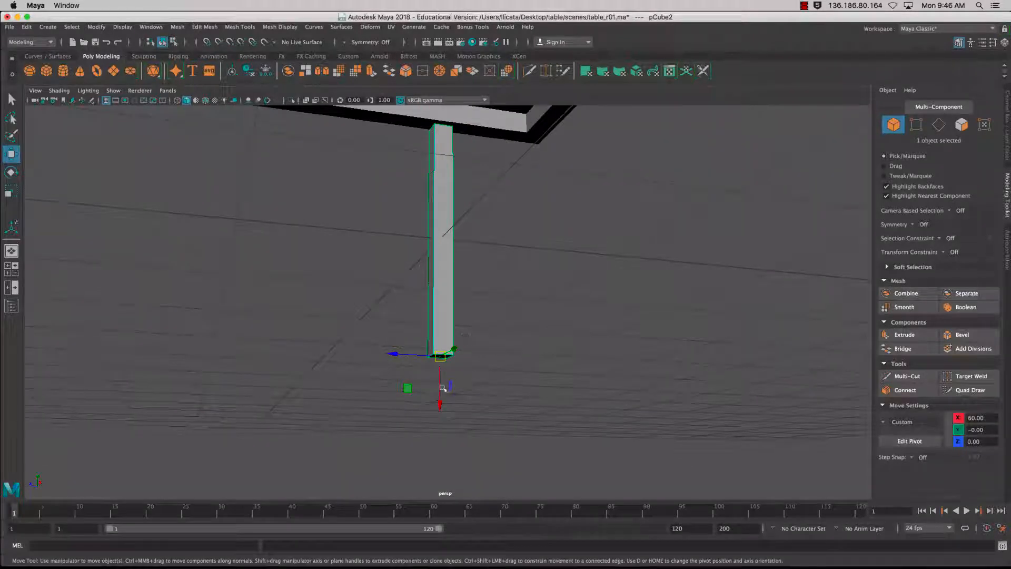
Step: Move the new leg cube to stand on the grid beneath the centre of the tabletop
{"action": "left_click_drag", "start_coordinate": [440, 403], "coordinate": [439, 352]}
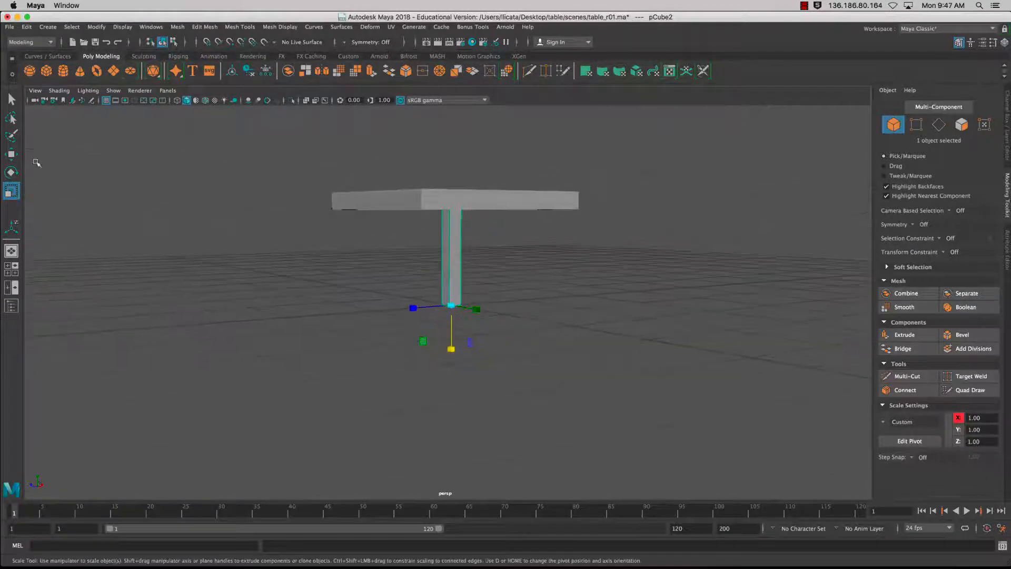
Step: In the top view, move the leg out beneath one corner of the tabletop, then return to perspective
{"action": "left_click", "coordinate": [11, 153]}
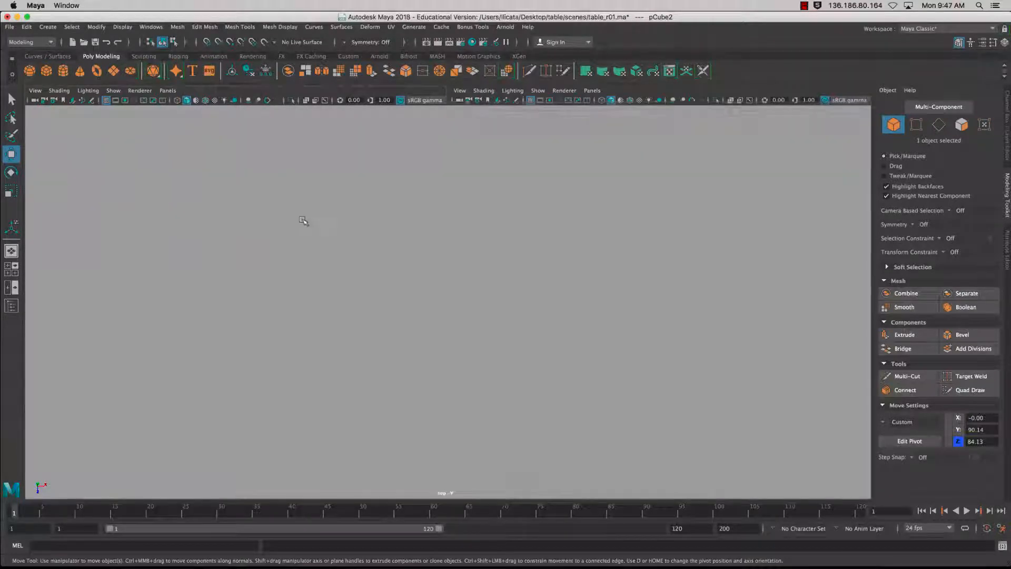
{"action": "key", "text": "4"}
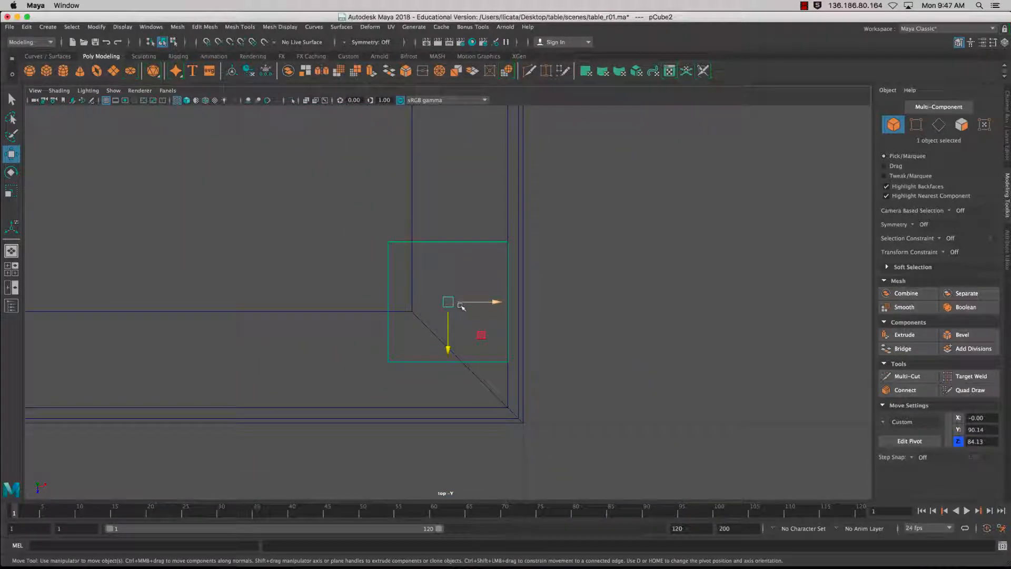
{"action": "left_click_drag", "start_coordinate": [449, 302], "coordinate": [411, 312]}
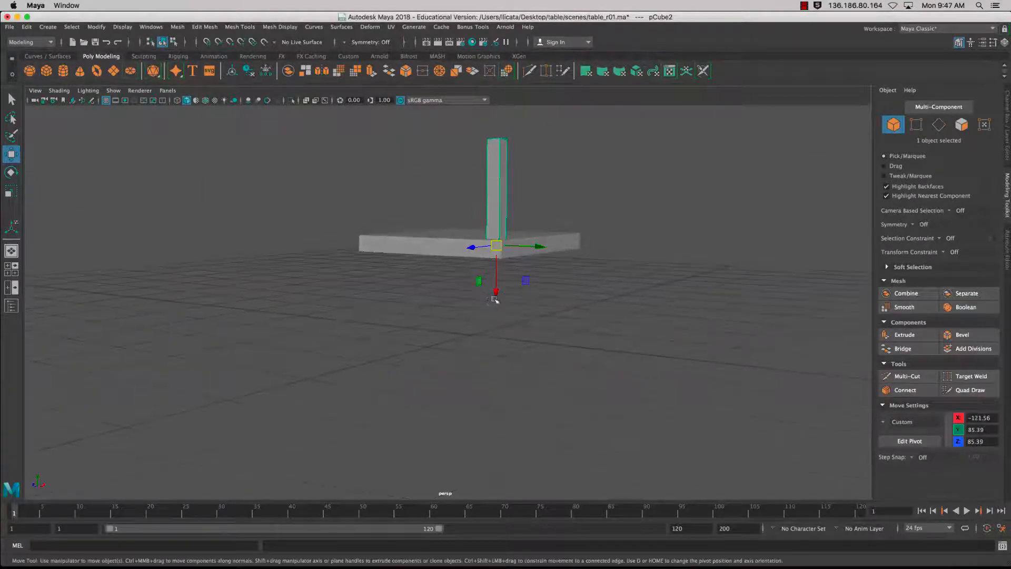
{"action": "left_click_drag", "start_coordinate": [495, 246], "coordinate": [495, 397]}
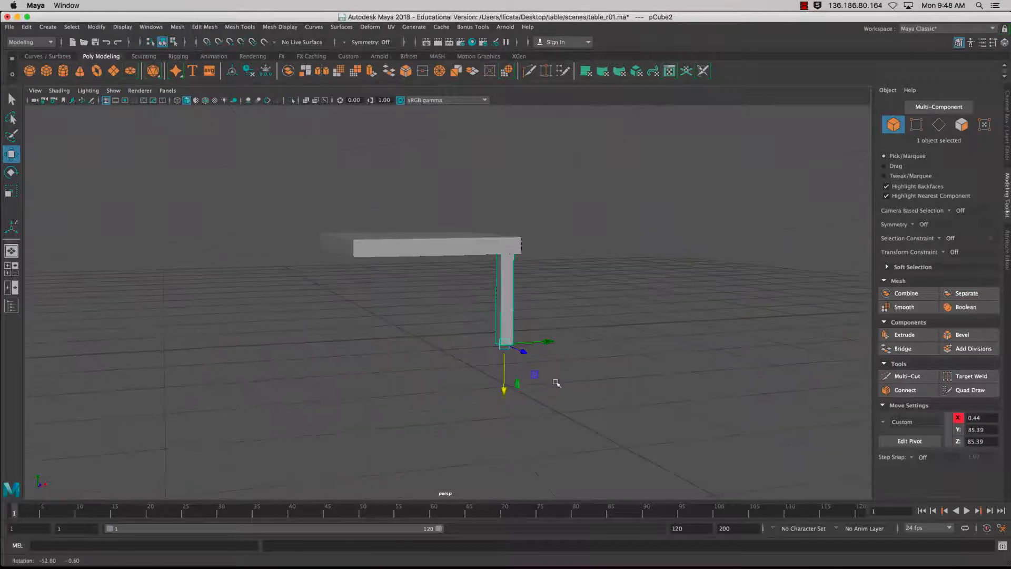
{"action": "key", "text": "space"}
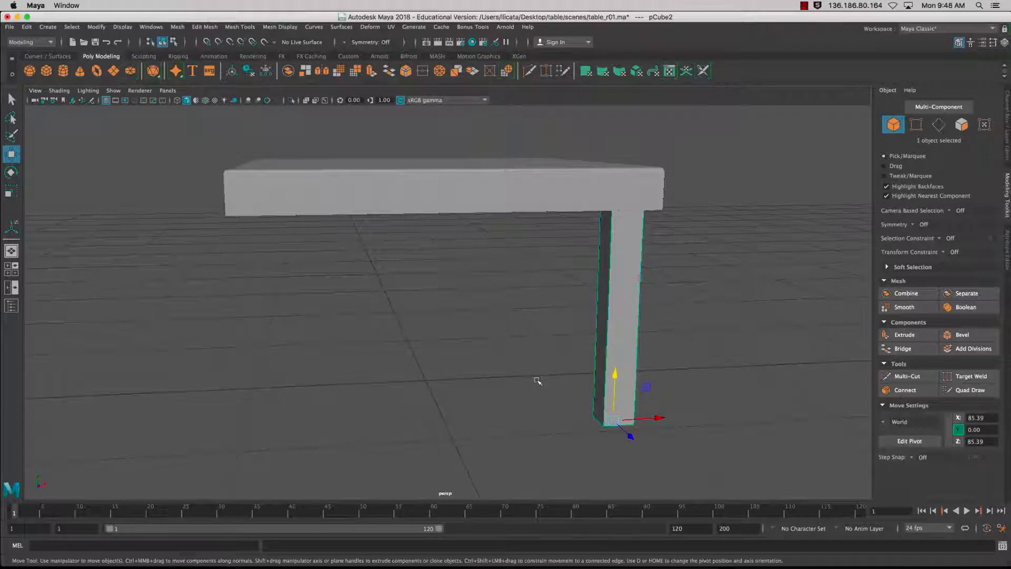
Step: In the Outliner, rename pCube1 to table_top and pCube2 to table_leg_01
{"action": "left_click", "coordinate": [909, 440]}
{"action": "type", "text": "table_to"}
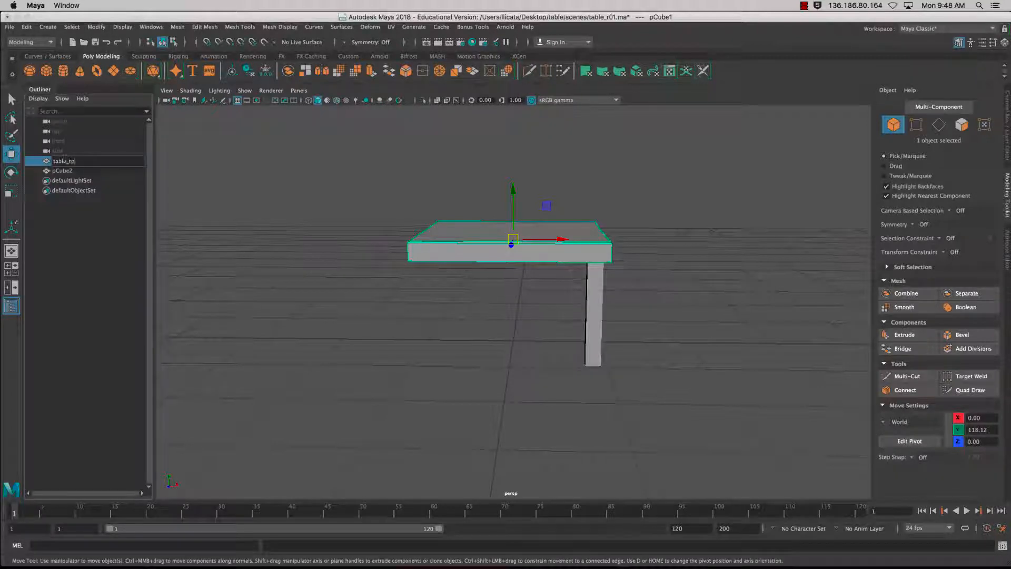
{"action": "left_click", "coordinate": [63, 170]}
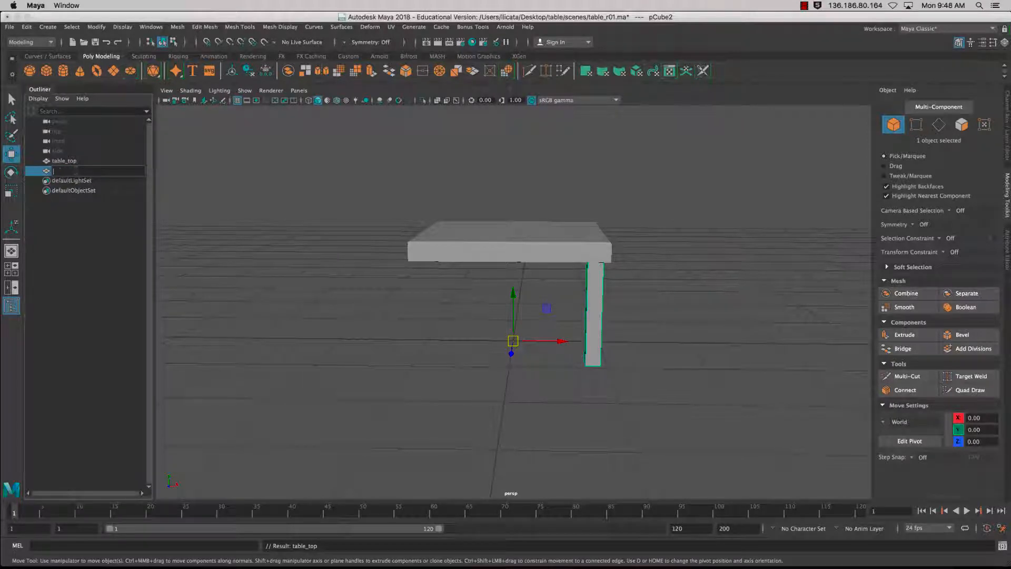
{"action": "type", "text": "table_leg_01"}
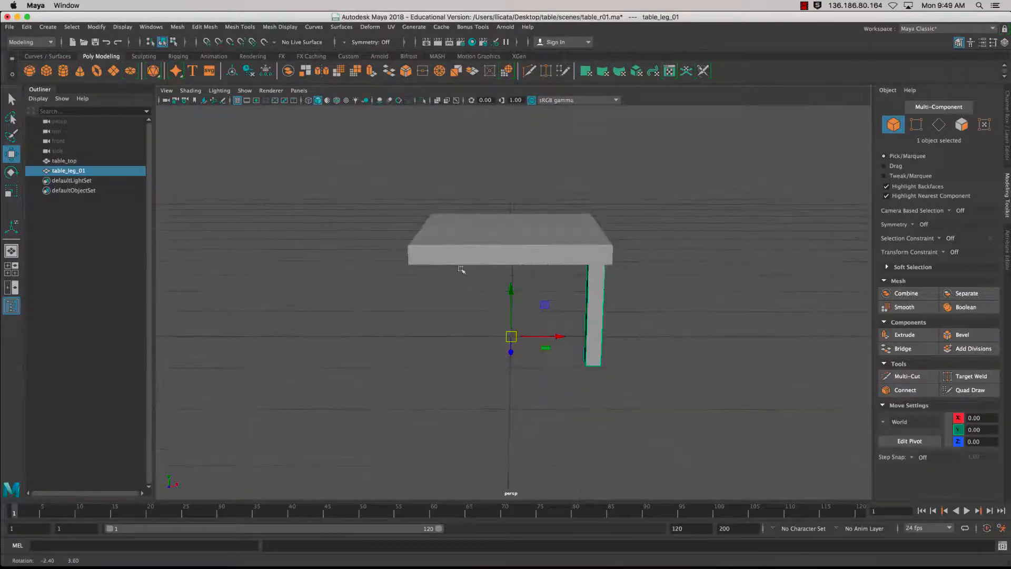
Step: Duplicate Special the leg as 3 instances rotated 90° in Y, giving table_leg_02 to 04 at the corners
{"action": "left_click", "coordinate": [26, 26]}
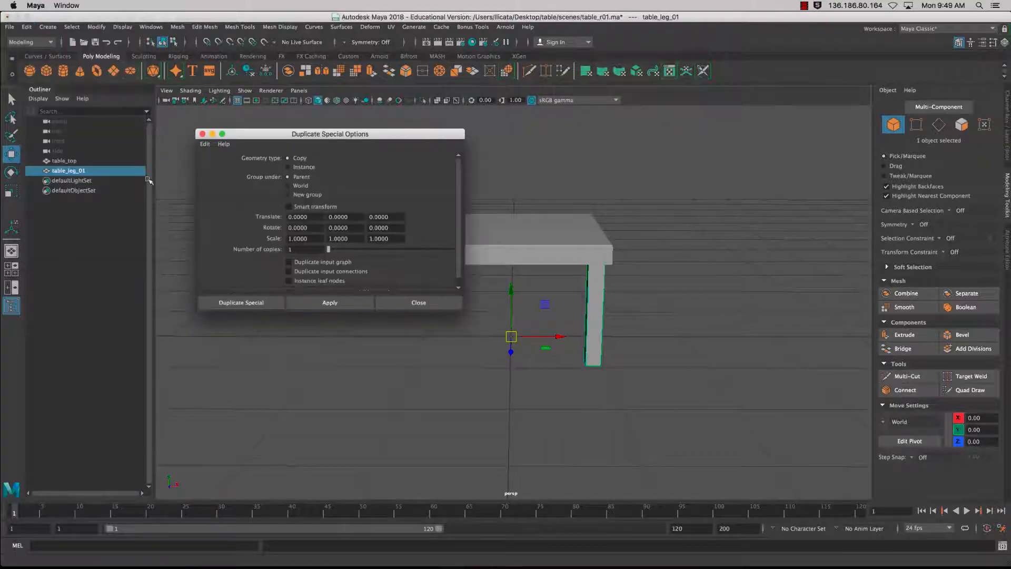
{"action": "left_click_drag", "start_coordinate": [330, 134], "coordinate": [292, 71]}
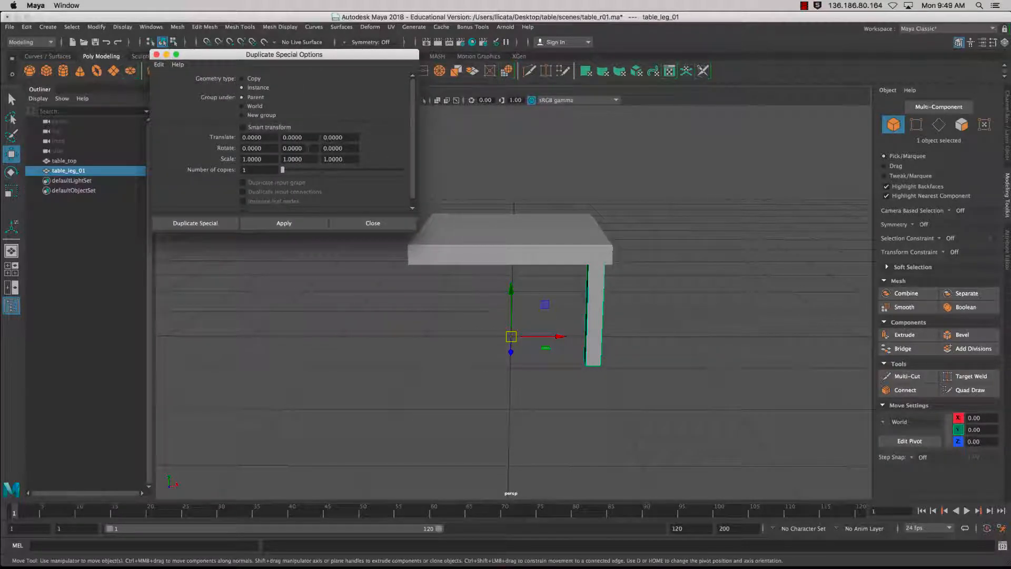
{"action": "left_click", "coordinate": [297, 148]}
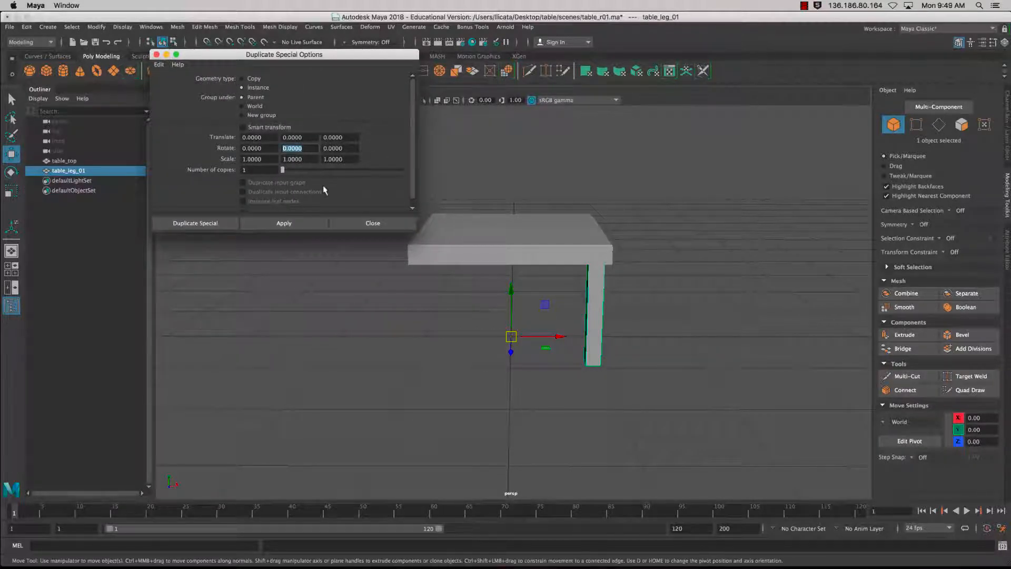
{"action": "type", "text": "90"}
{"action": "left_click", "coordinate": [260, 169]}
{"action": "type", "text": "3"}
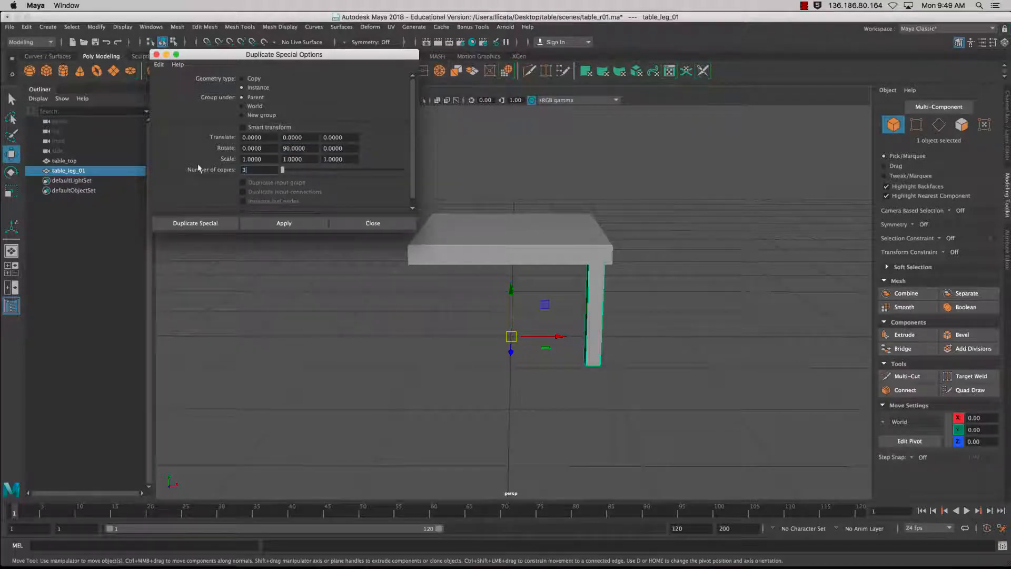
{"action": "left_click", "coordinate": [196, 223]}
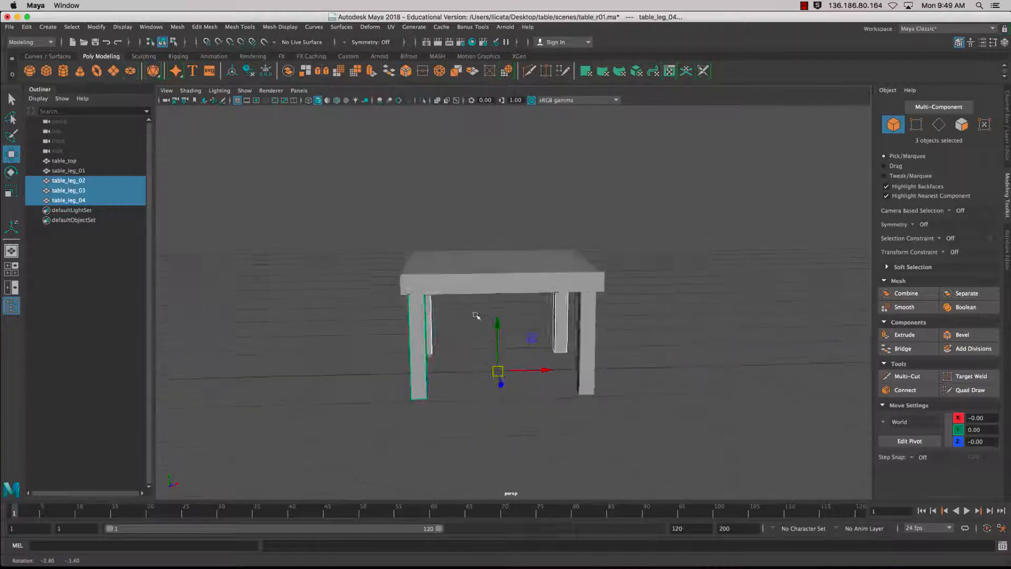
{"action": "left_click", "coordinate": [68, 171]}
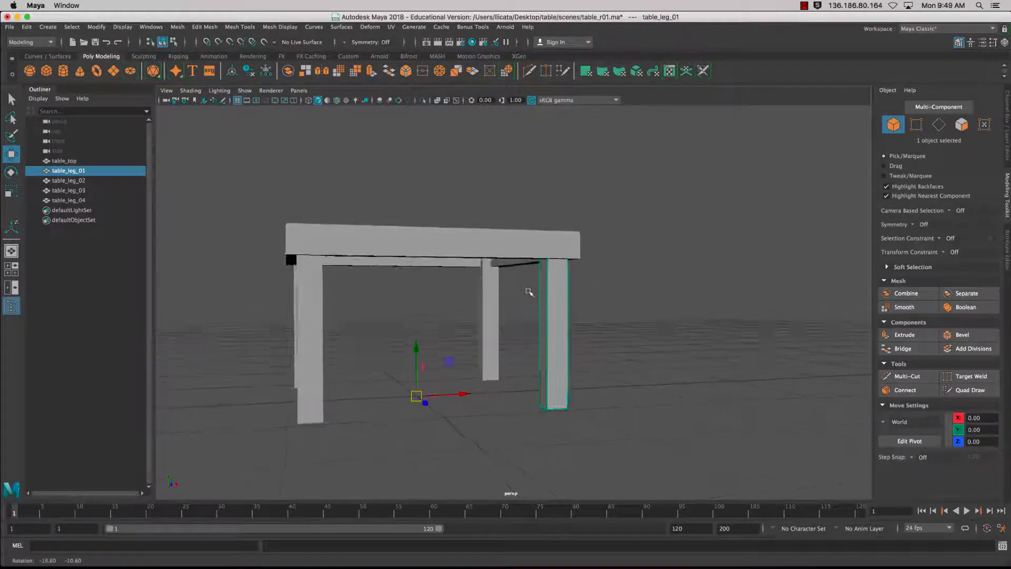
Step: Cut a horizontal edge loop partway up the instanced legs with Multi-Cut
{"action": "right_click", "coordinate": [529, 291]}
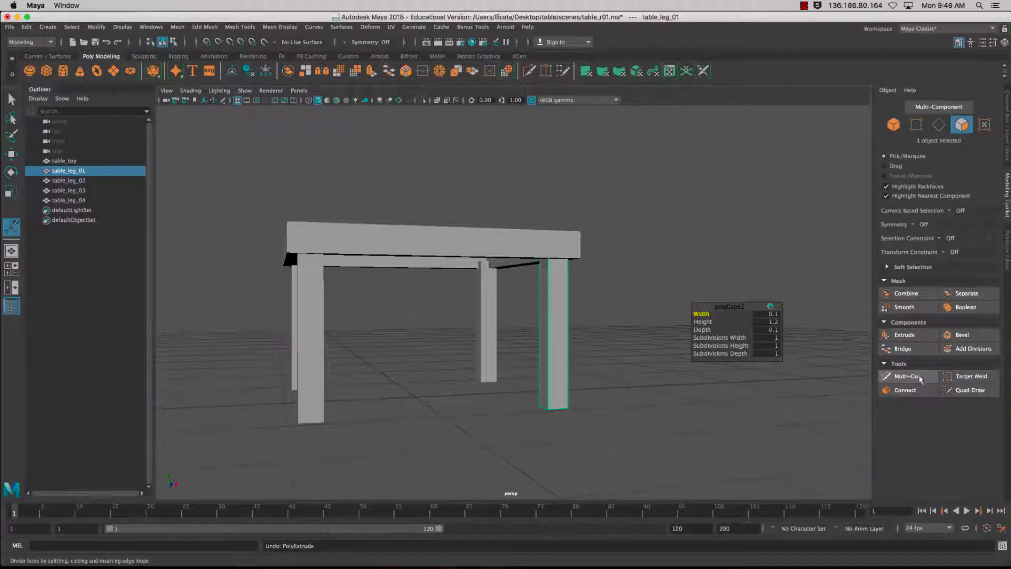
{"action": "left_click", "coordinate": [906, 376]}
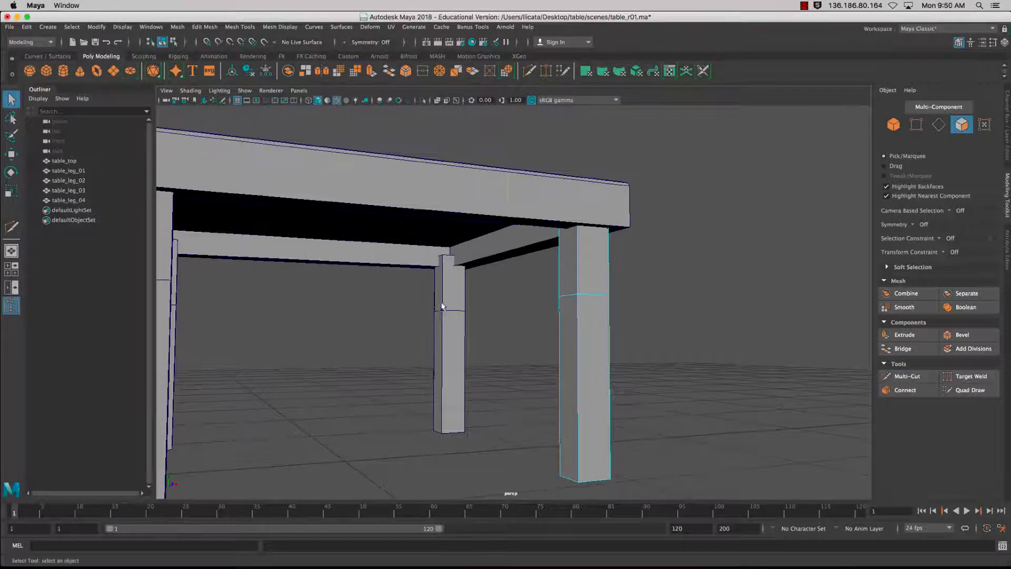
{"action": "left_click_drag", "start_coordinate": [441, 306], "coordinate": [430, 351]}
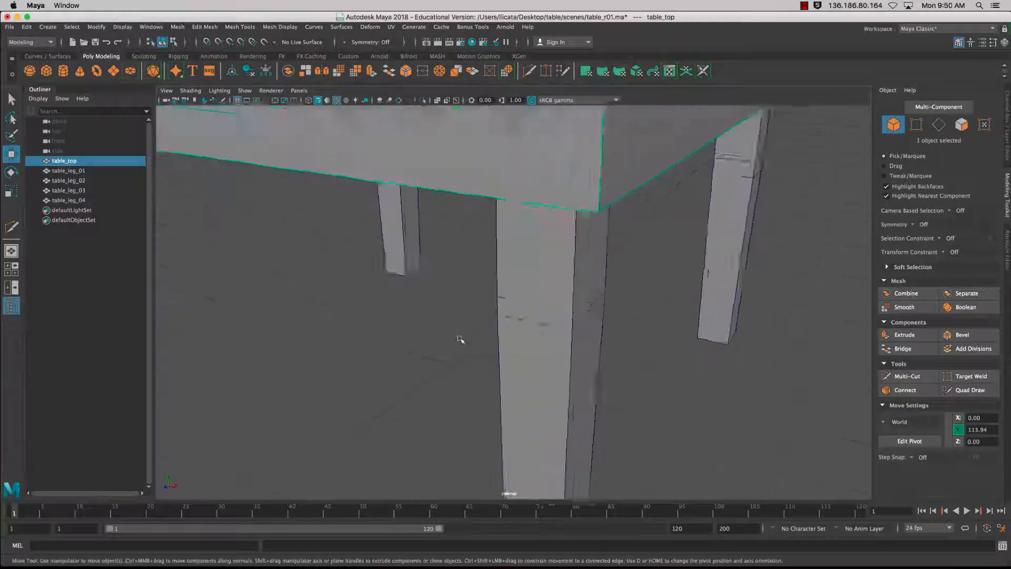
Step: Bevel the legs' upper edges with one segment at fraction 0.2
{"action": "scroll", "scroll_direction": "down", "scroll_amount": 3}
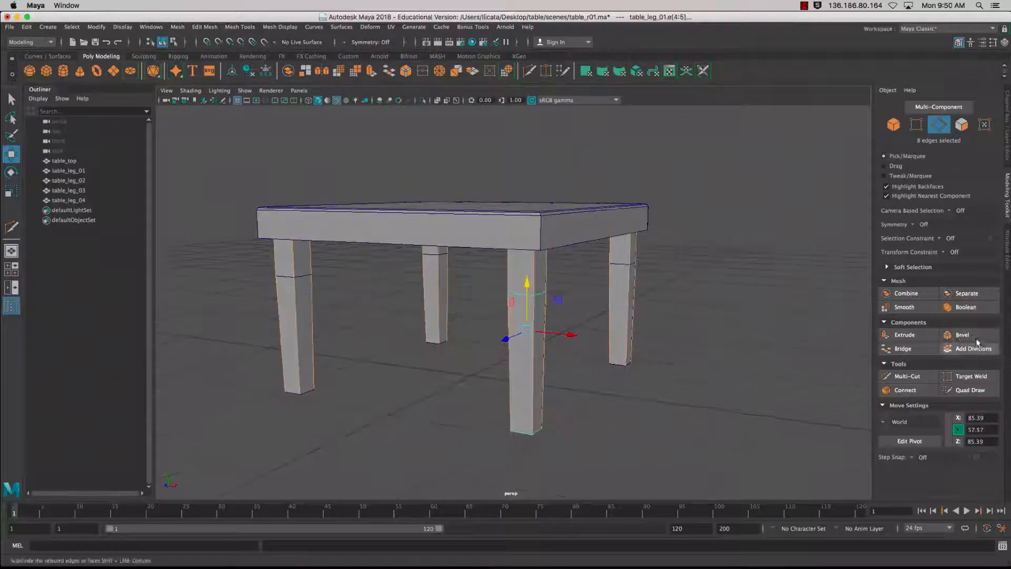
{"action": "left_click", "coordinate": [961, 335]}
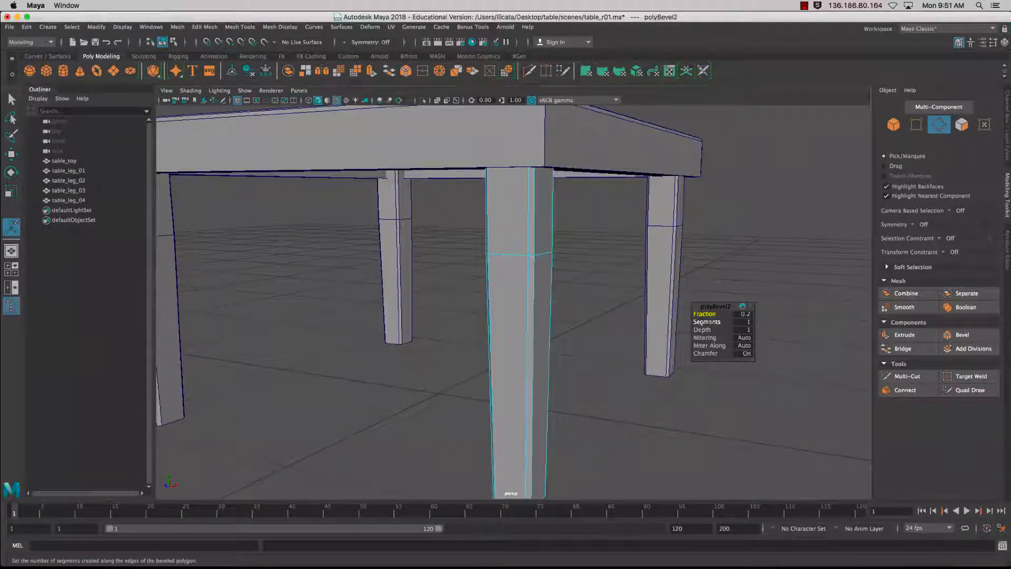
{"action": "left_click", "coordinate": [748, 321]}
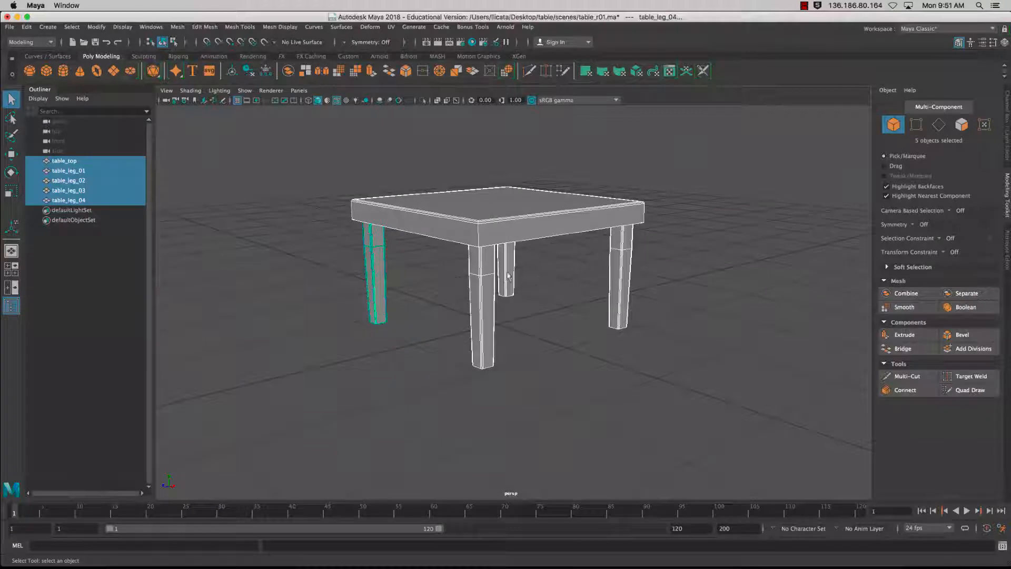
{"action": "mouse_move", "coordinate": [906, 293]}
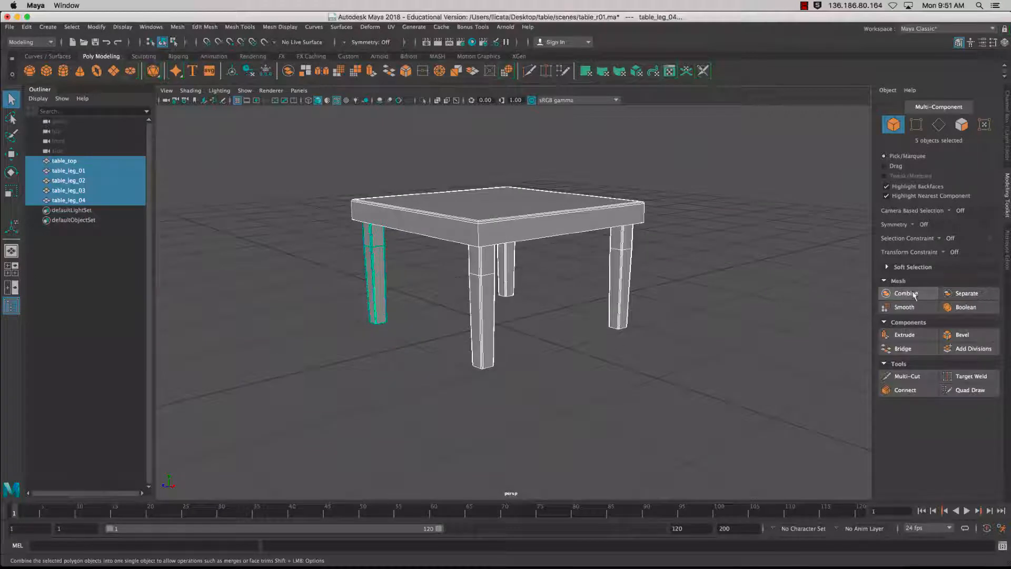
Step: Combine the tabletop and legs into table_top1, delete its history and the leftover empty leg nodes
{"action": "left_click", "coordinate": [905, 293]}
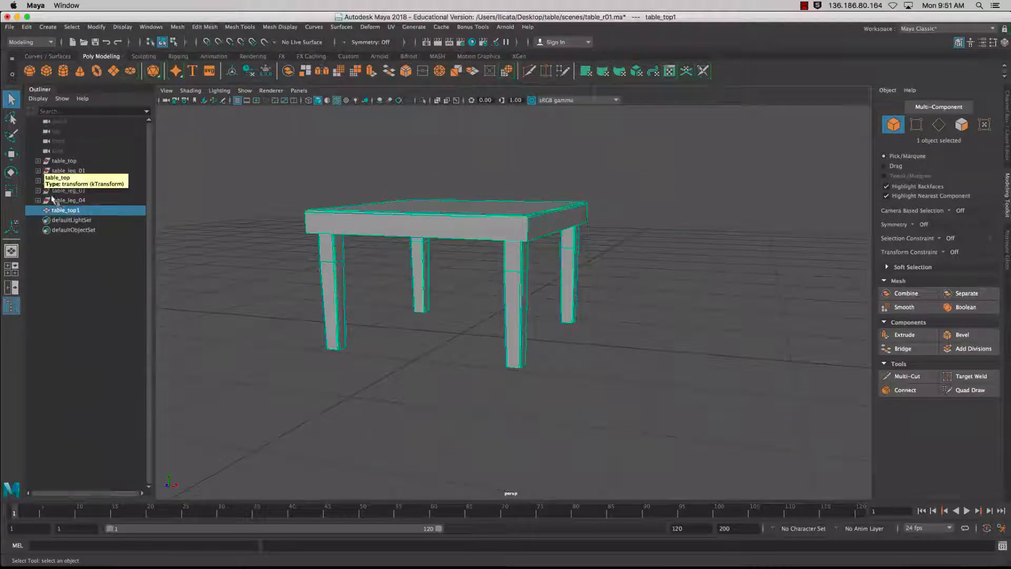
{"action": "left_click", "coordinate": [26, 27]}
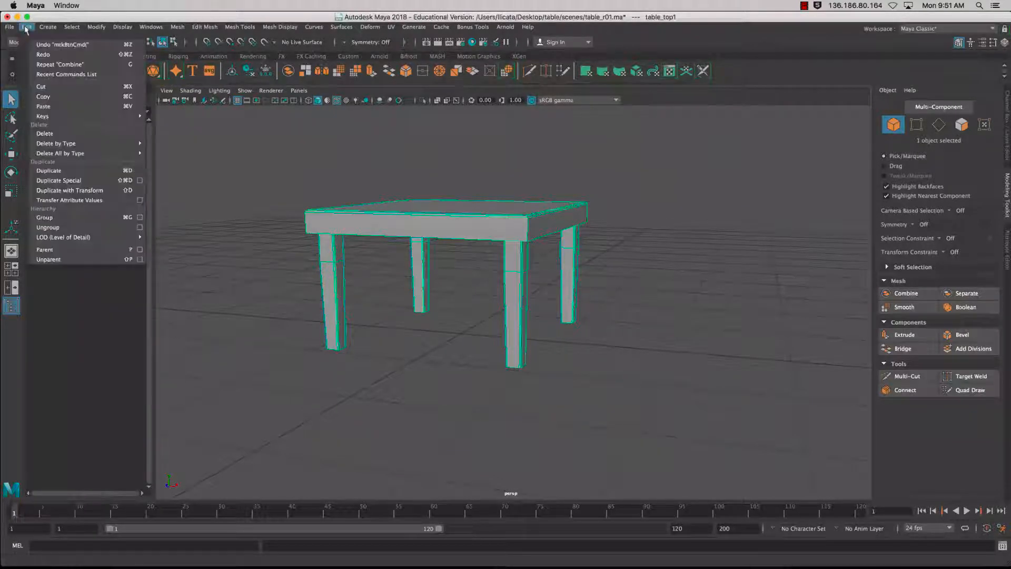
{"action": "mouse_move", "coordinate": [56, 143]}
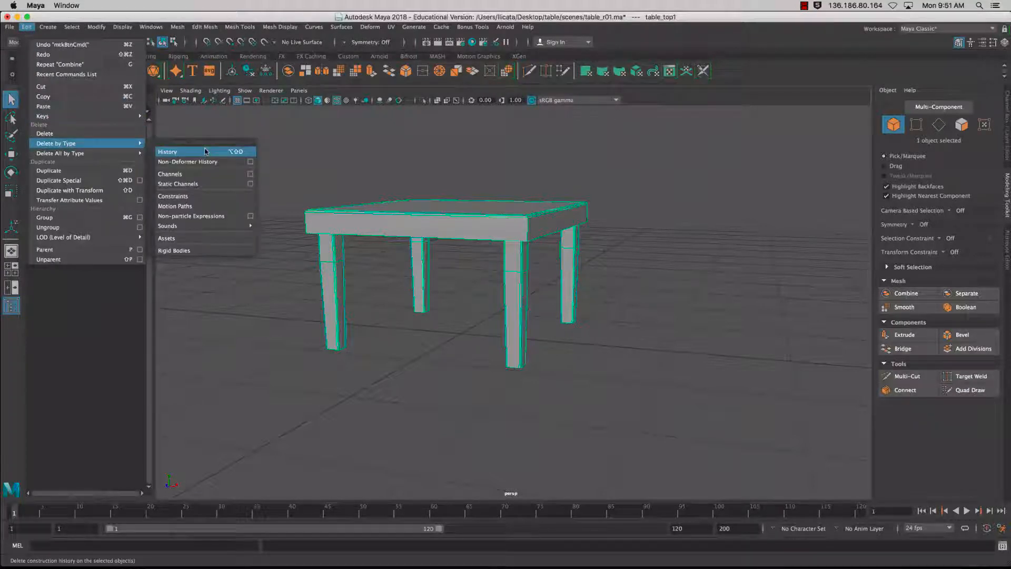
{"action": "left_click", "coordinate": [167, 151]}
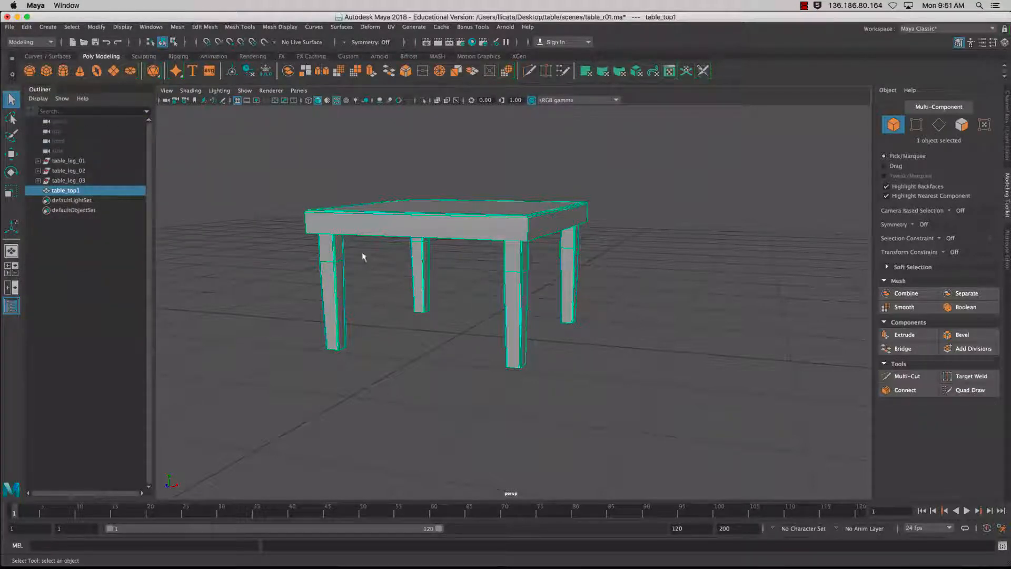
{"action": "left_click", "coordinate": [68, 180]}
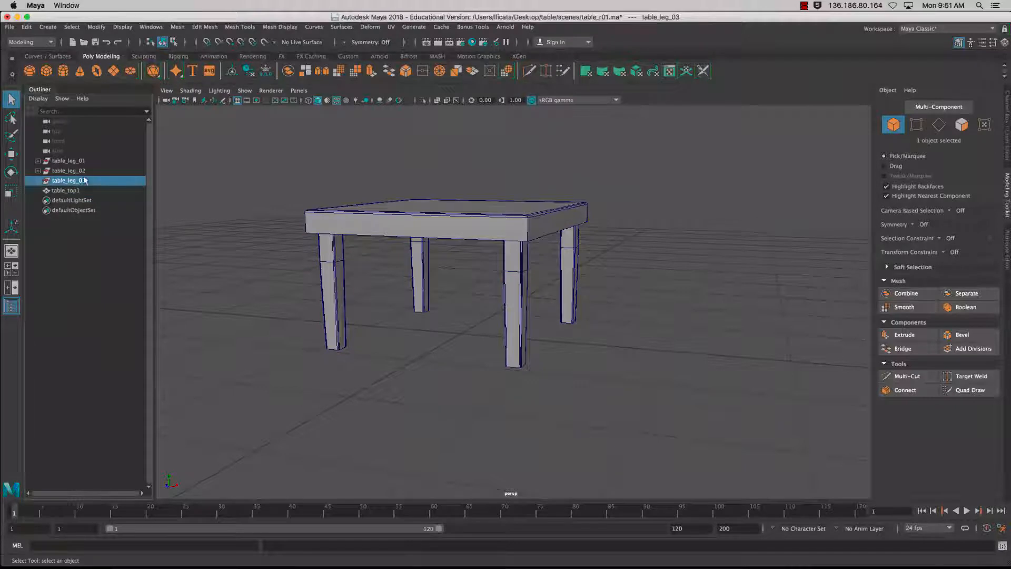
{"action": "left_click", "coordinate": [67, 160]}
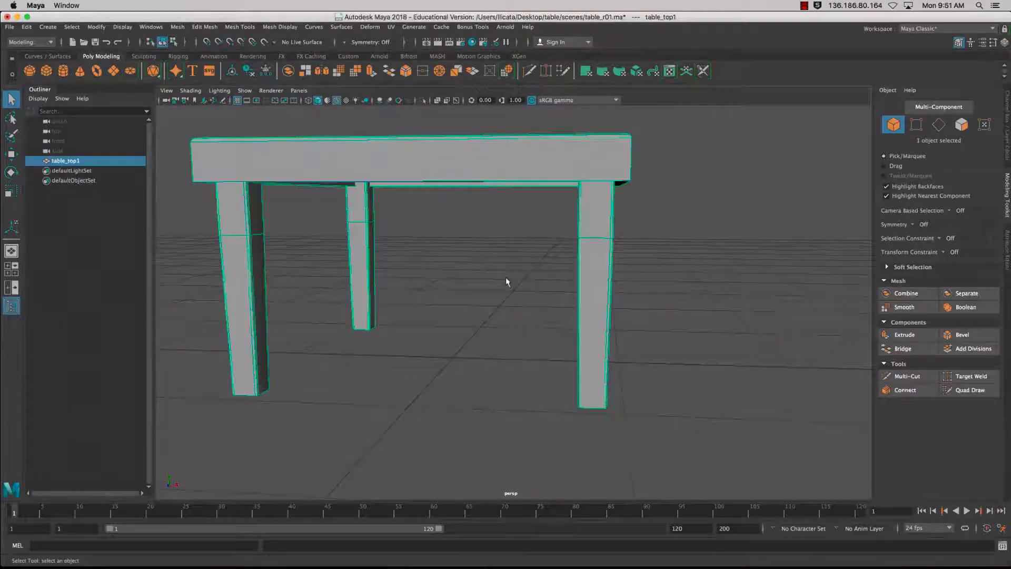
Step: Begin repositioning the combined table's pivot with the Move tool in Edit Pivot mode
{"action": "left_click", "coordinate": [11, 154]}
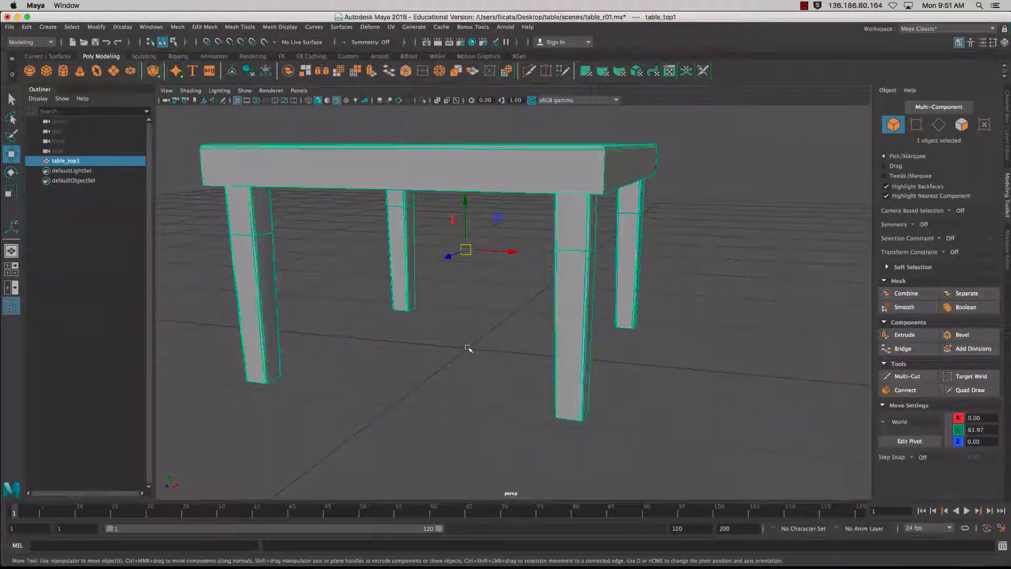
{"action": "left_click", "coordinate": [908, 441]}
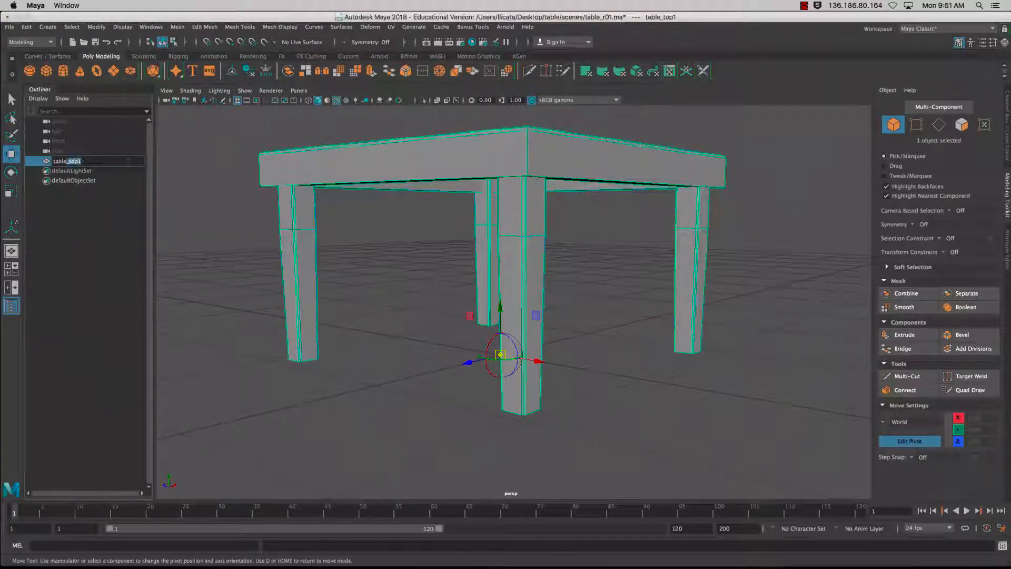
Step: Rename table_top1 to table_01 and delete its construction history again
{"action": "double_click", "coordinate": [68, 160]}
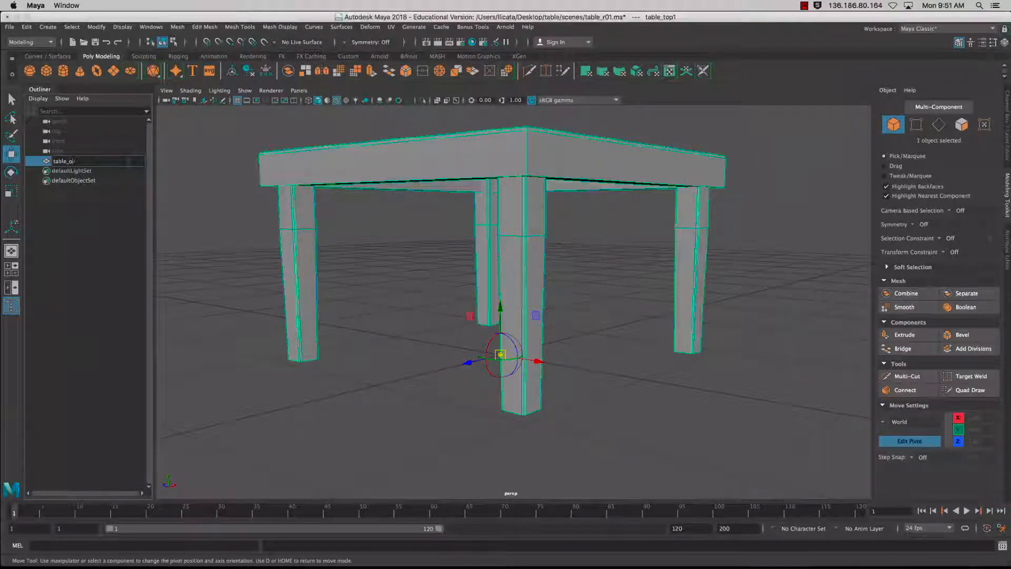
{"action": "double_click", "coordinate": [63, 160]}
{"action": "type", "text": "1"}
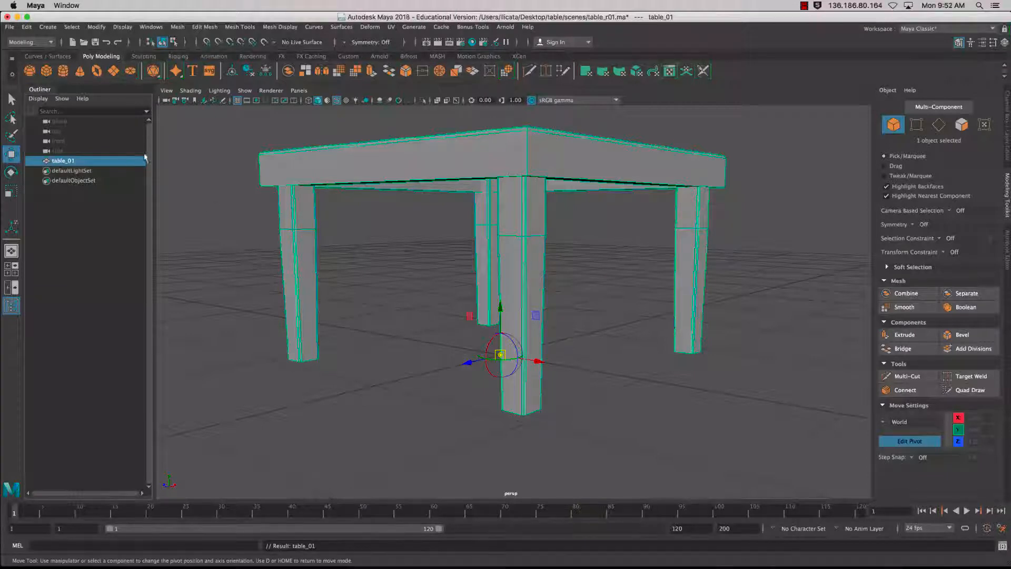
{"action": "left_click", "coordinate": [26, 27]}
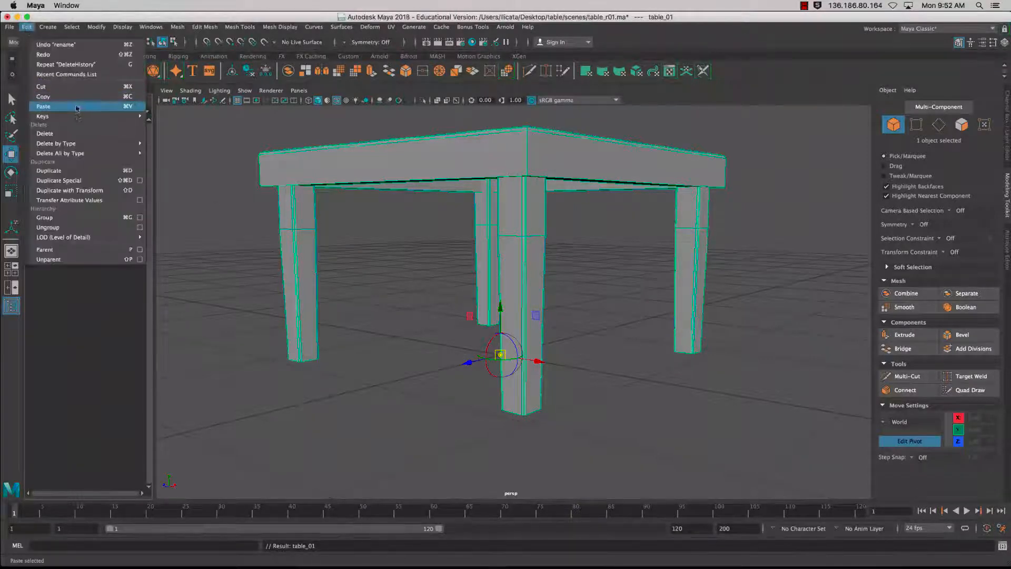
{"action": "left_click", "coordinate": [96, 28]}
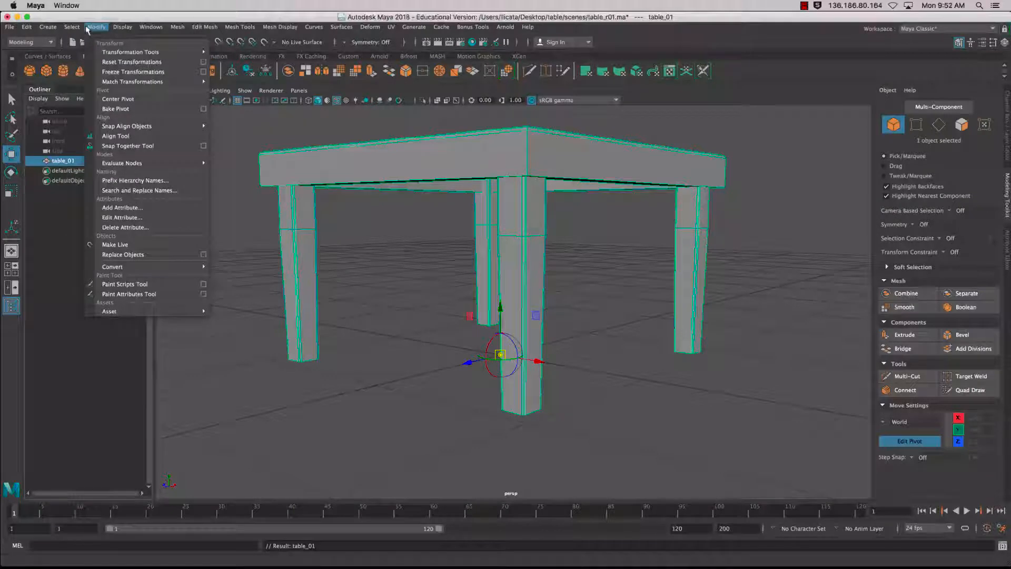
{"action": "left_click", "coordinate": [70, 27]}
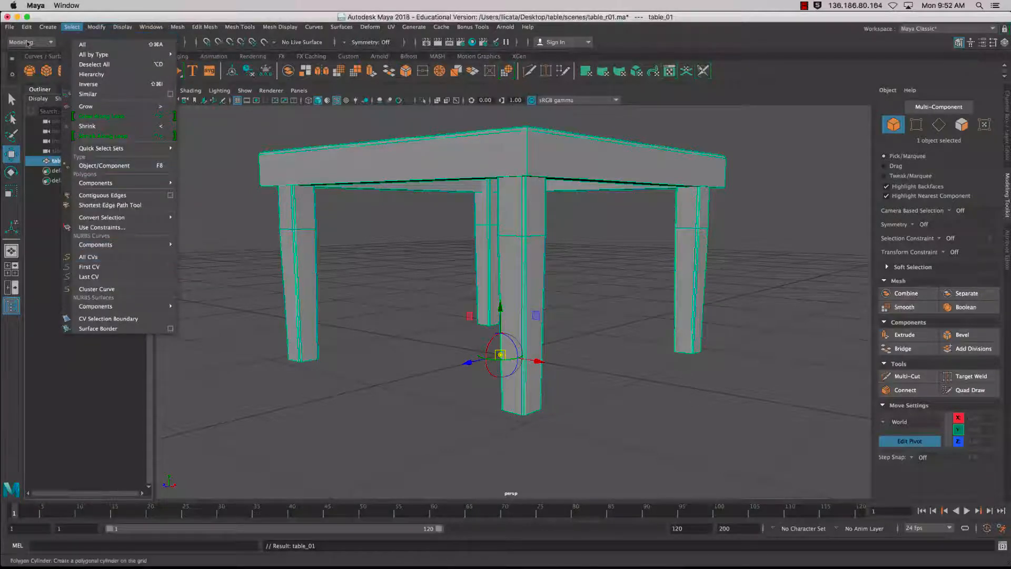
{"action": "left_click", "coordinate": [26, 27]}
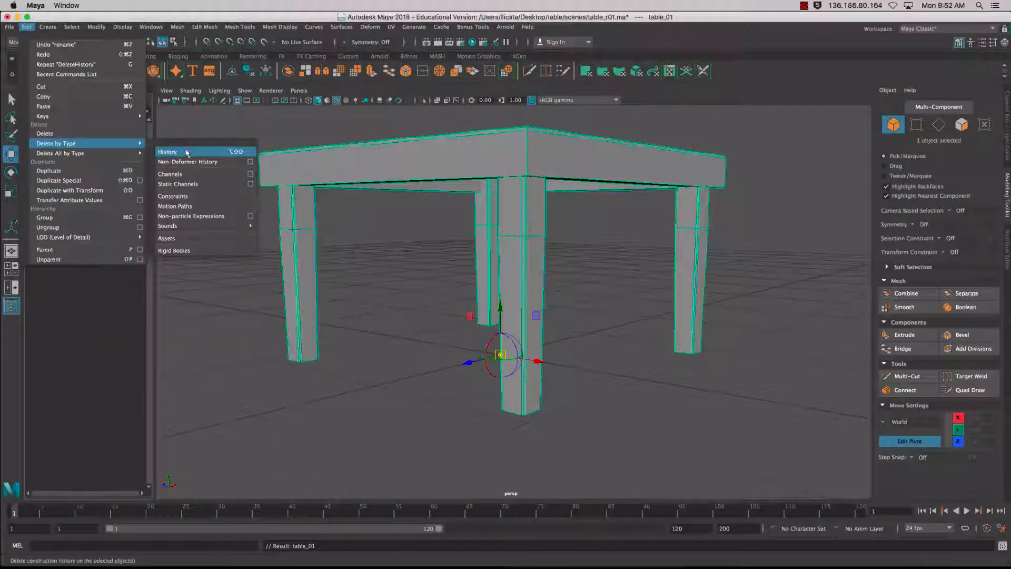
{"action": "left_click", "coordinate": [167, 151]}
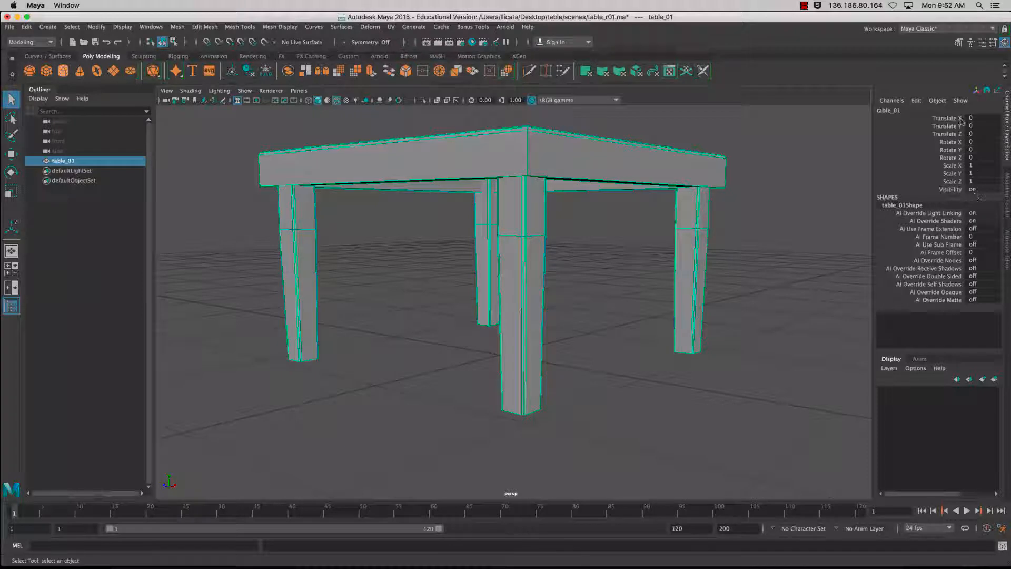
{"action": "left_click", "coordinate": [95, 27]}
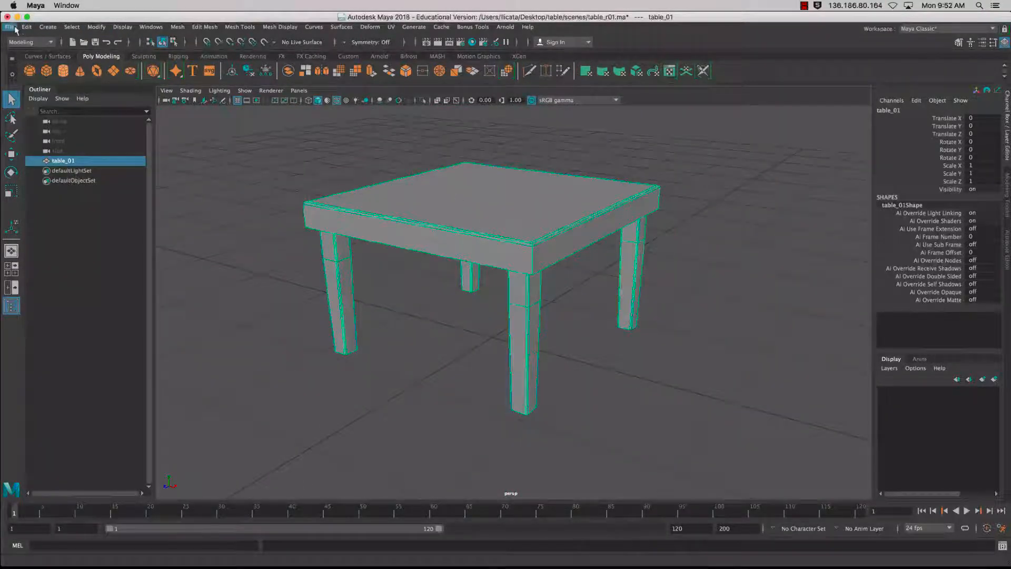
Step: Save the scene as table_r01.ma, confirming replacement of the existing file
{"action": "left_click", "coordinate": [9, 28]}
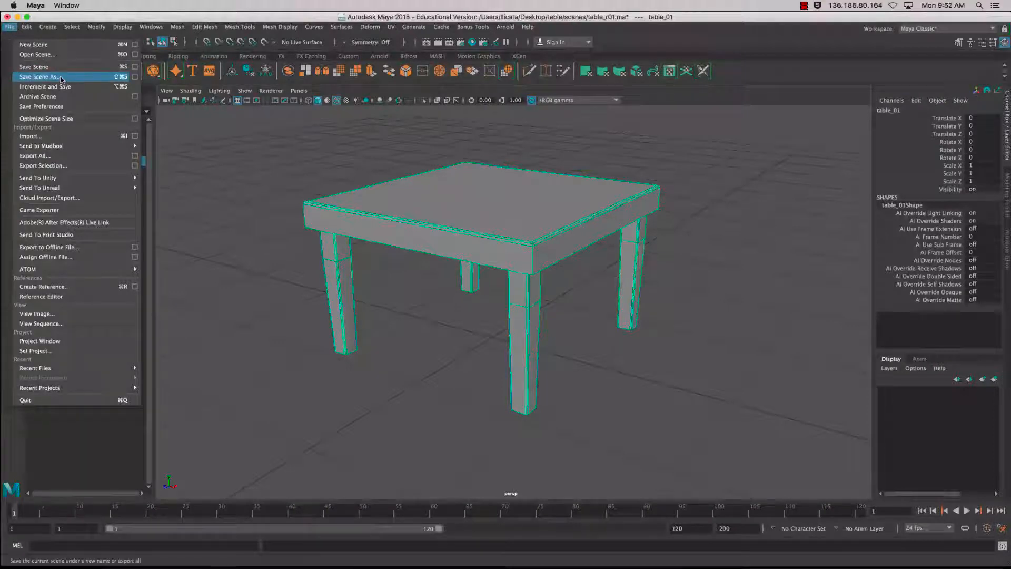
{"action": "mouse_move", "coordinate": [251, 52]}
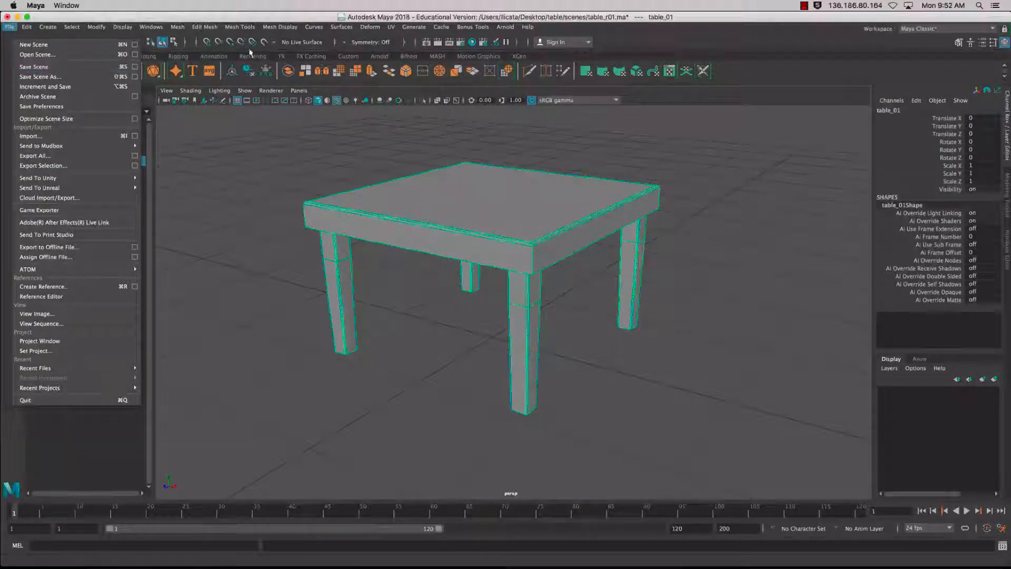
{"action": "left_click", "coordinate": [39, 77]}
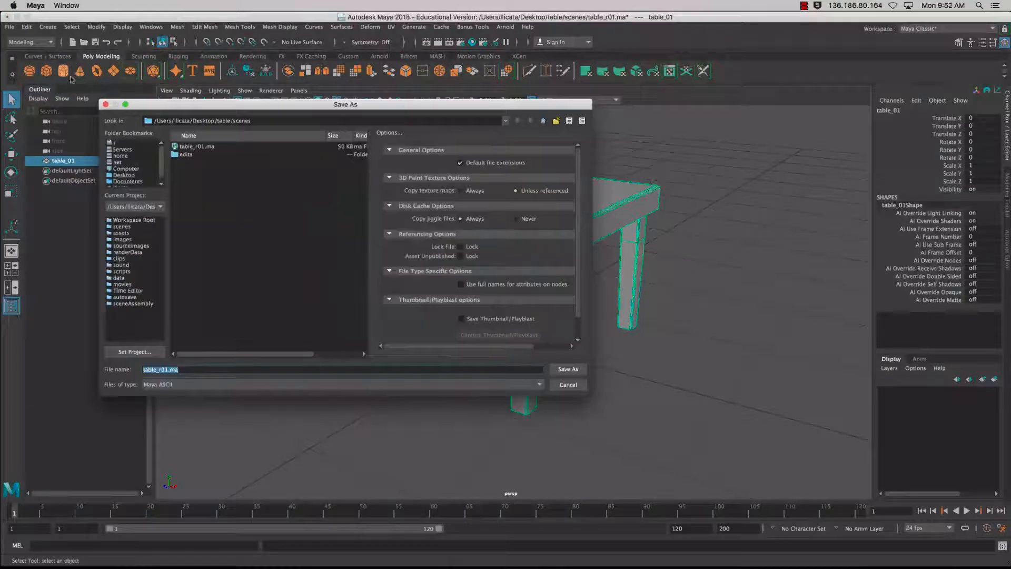
{"action": "left_click", "coordinate": [197, 146]}
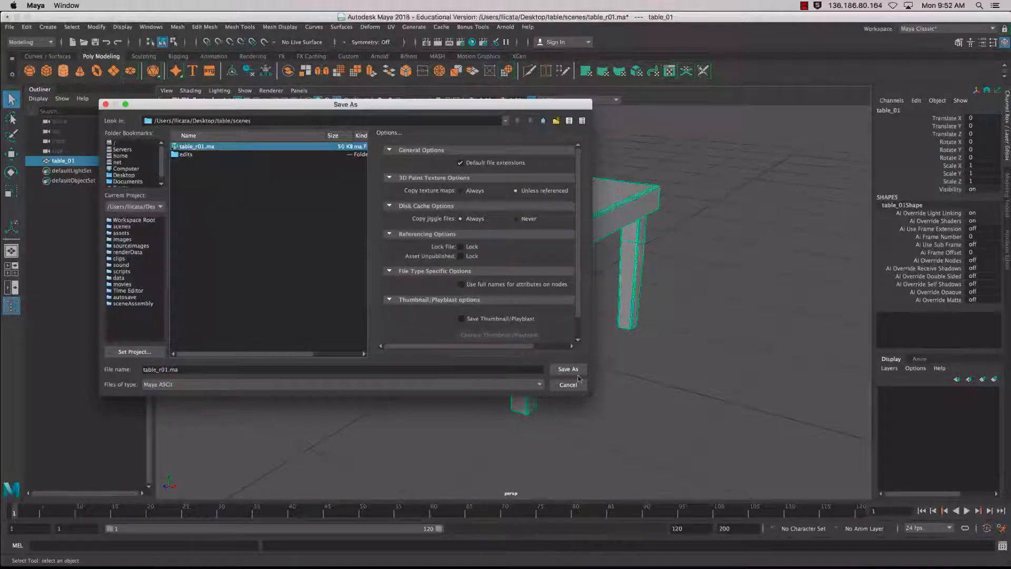
{"action": "left_click", "coordinate": [567, 368]}
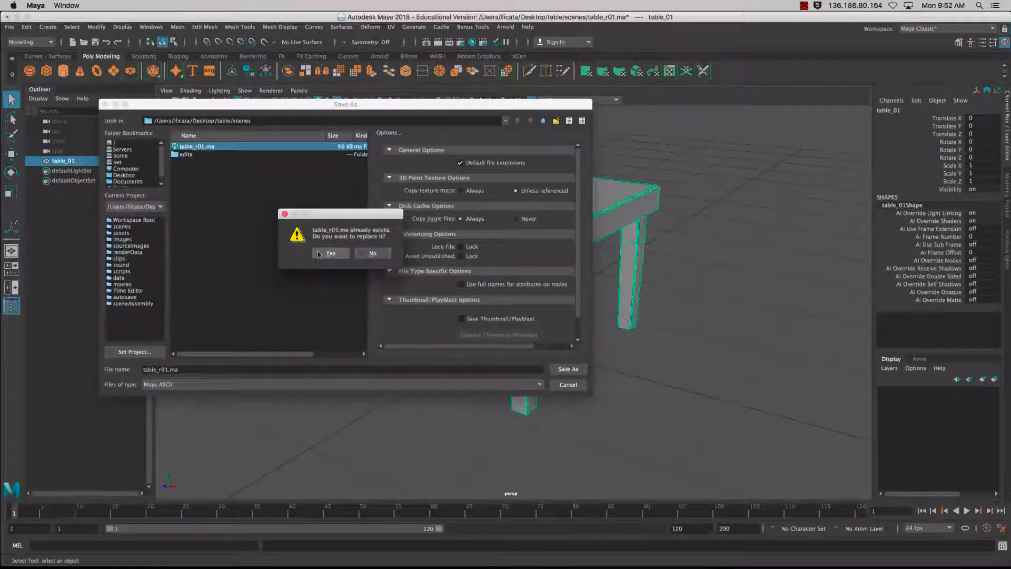
{"action": "left_click", "coordinate": [330, 252]}
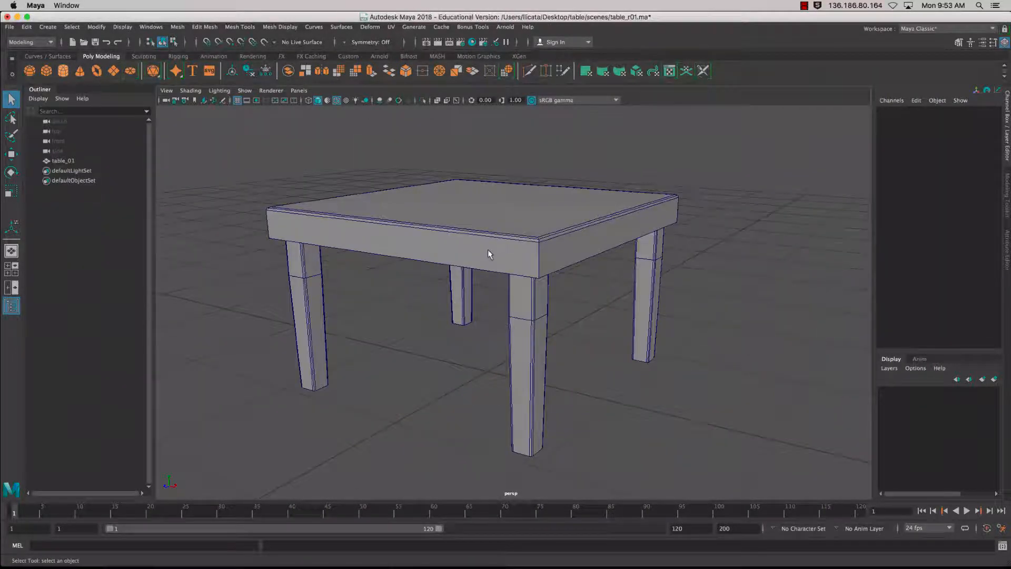
{"action": "left_click_drag", "start_coordinate": [489, 254], "coordinate": [437, 243]}
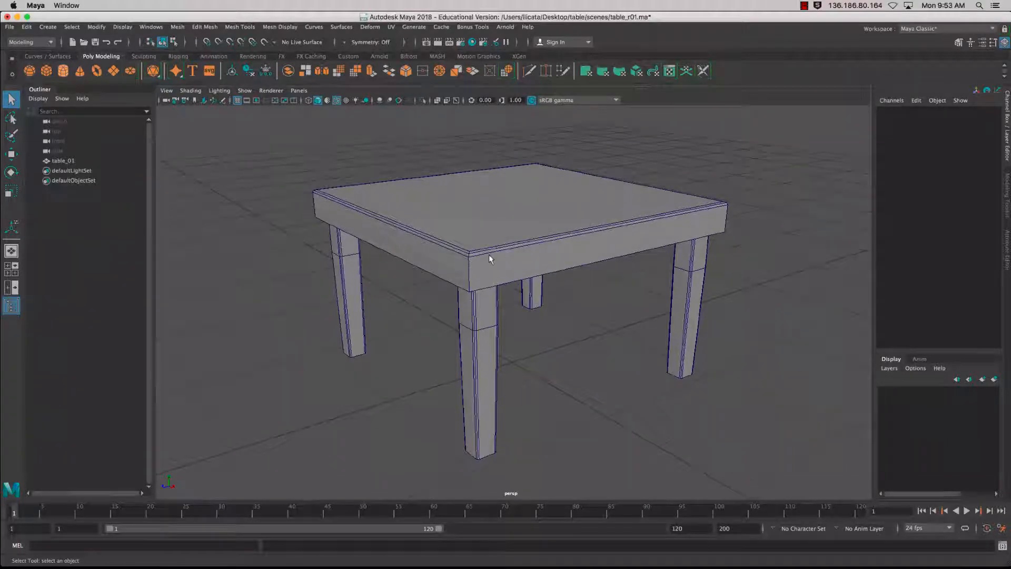
{"action": "mouse_move", "coordinate": [444, 295]}
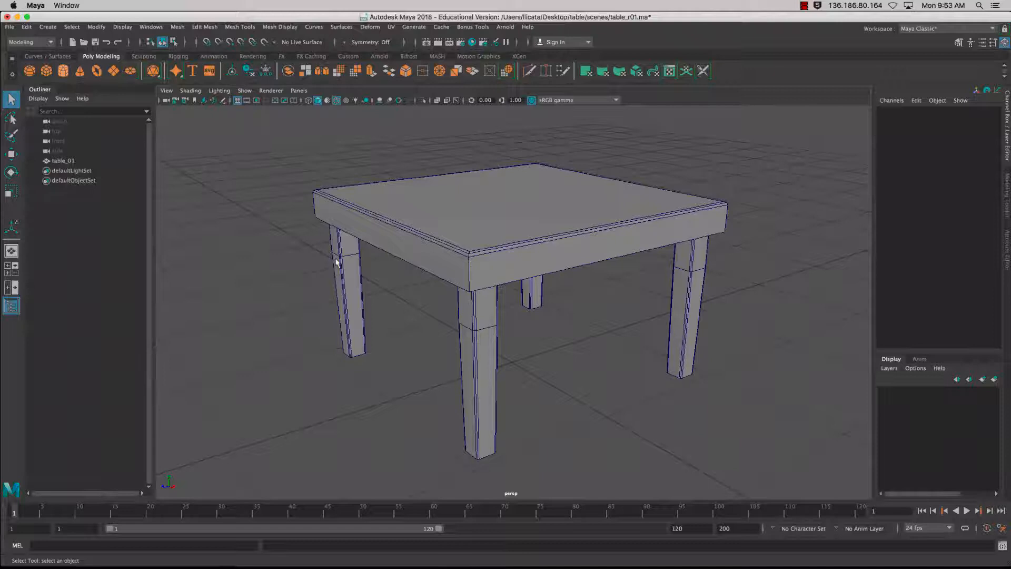
{"action": "mouse_move", "coordinate": [504, 282]}
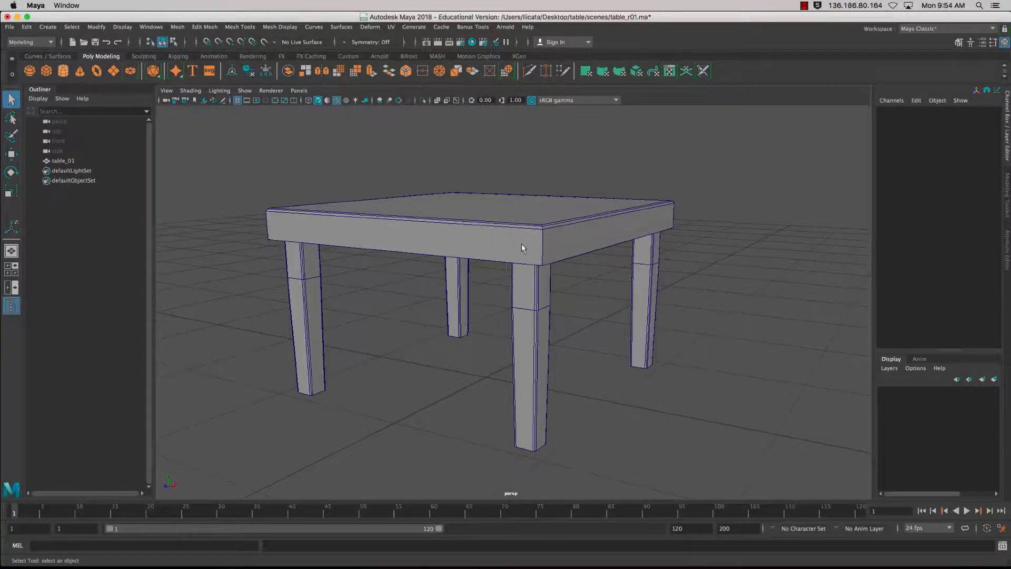
{"action": "mouse_move", "coordinate": [525, 251]}
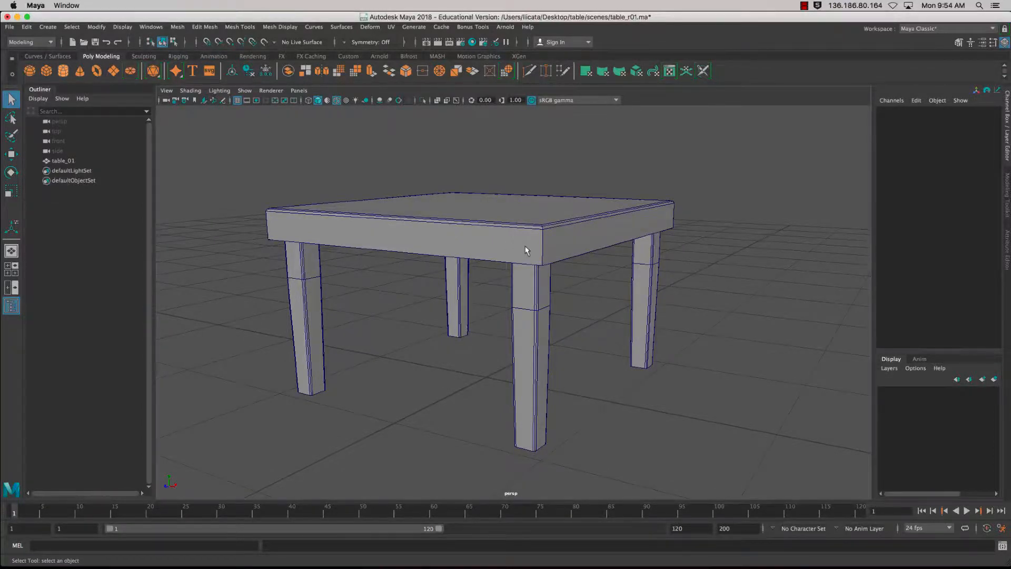